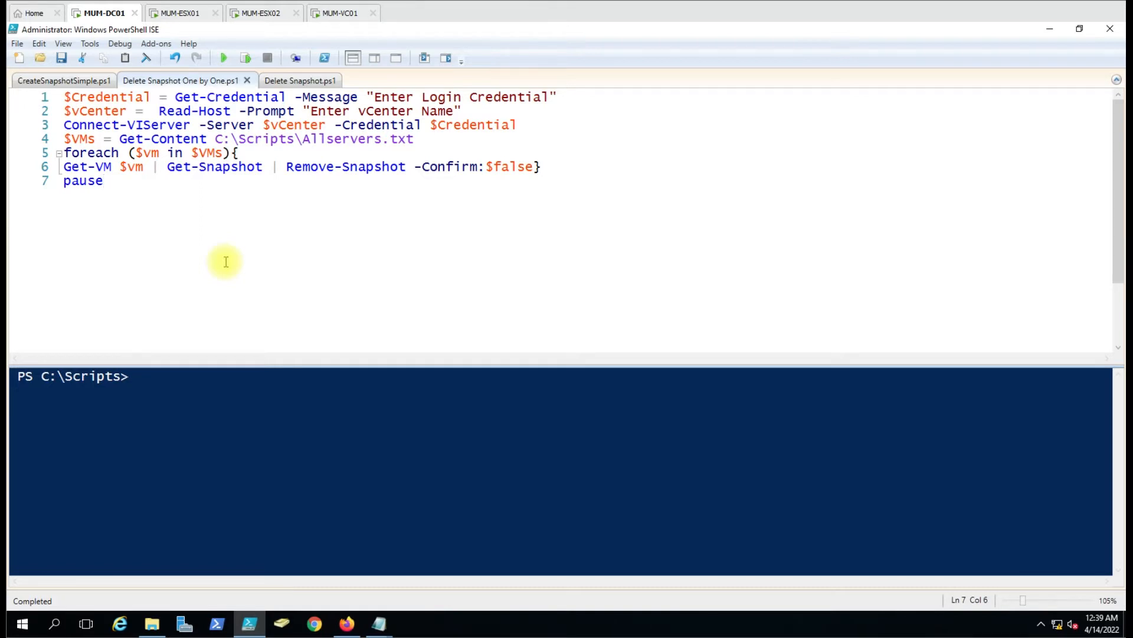
Walk through the deletion script: credential prompt, server list read, foreach loop, Remove-Snapshot pipeline
click(103, 181)
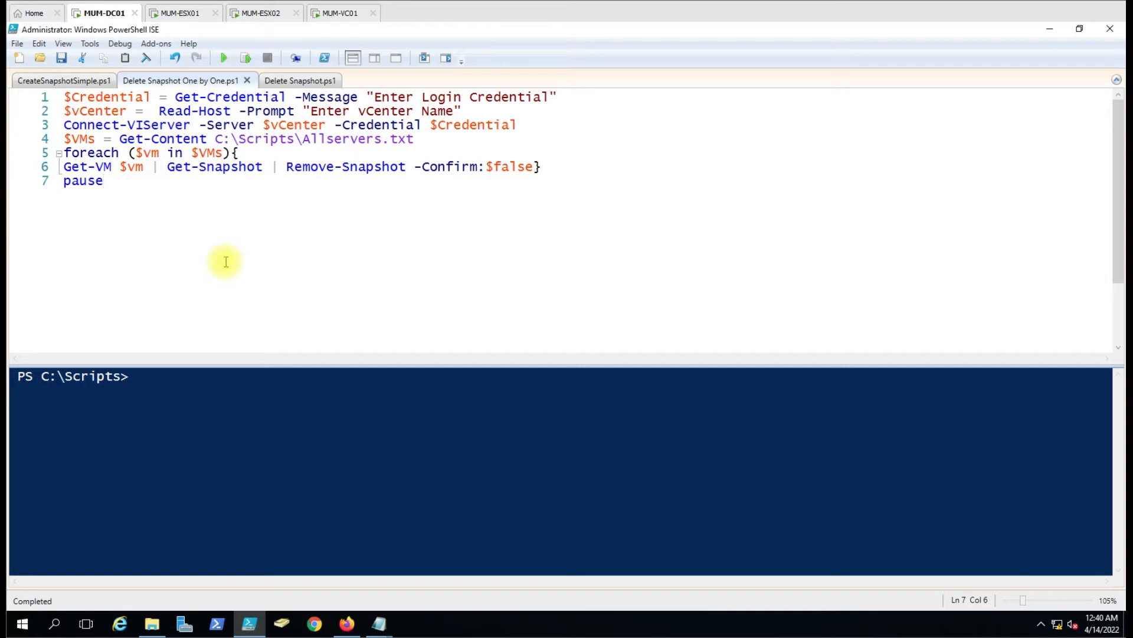
mouse_move(208, 237)
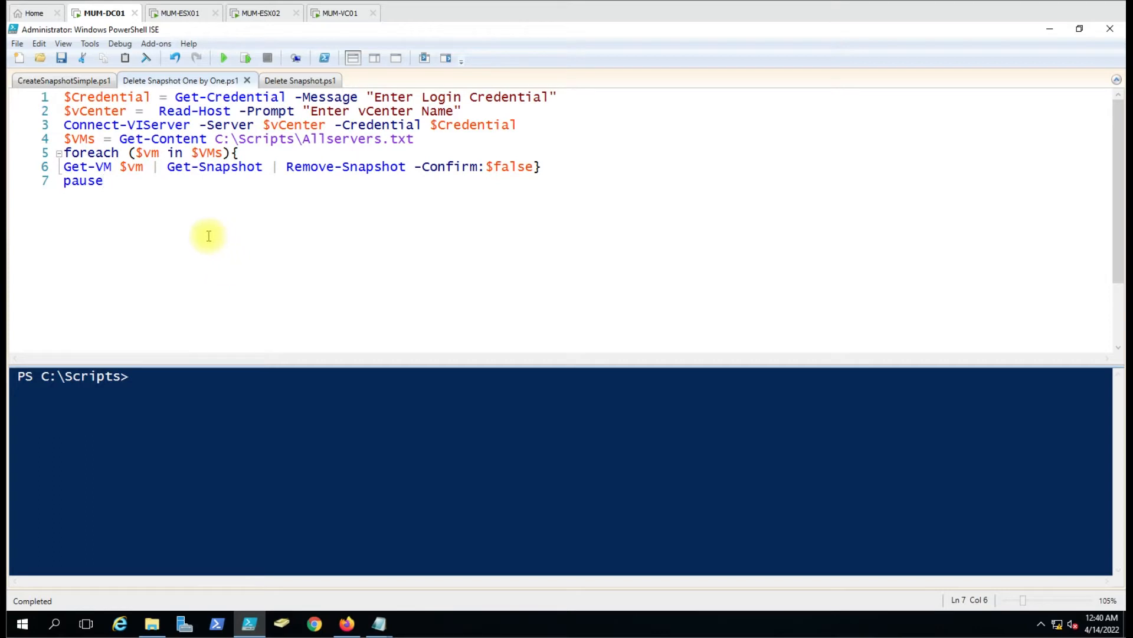
mouse_move(564, 134)
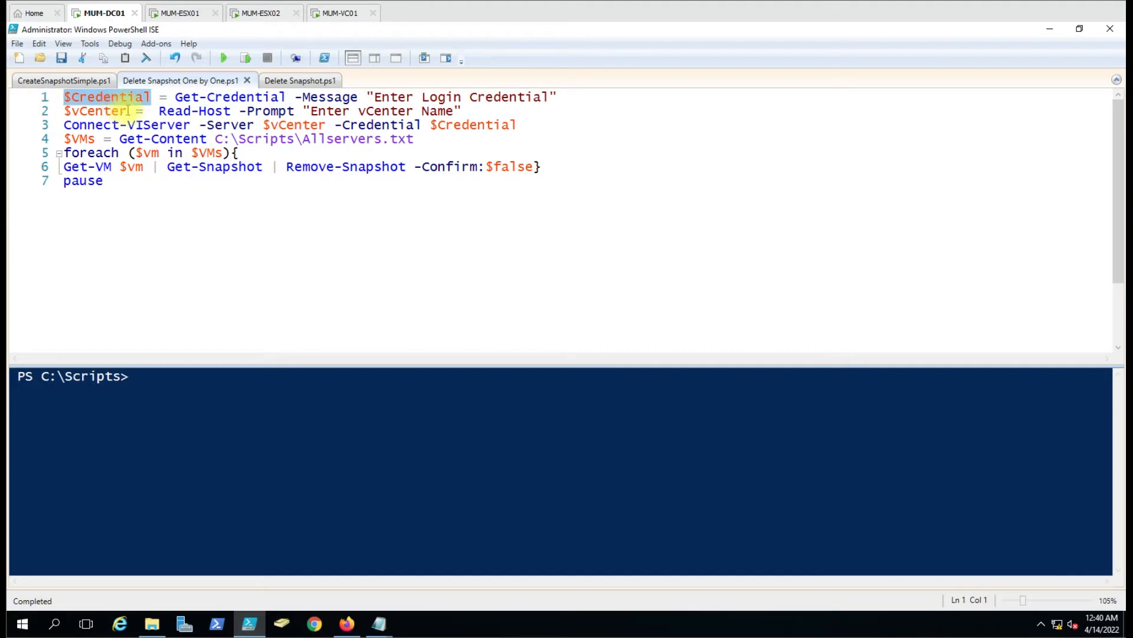
click(64, 125)
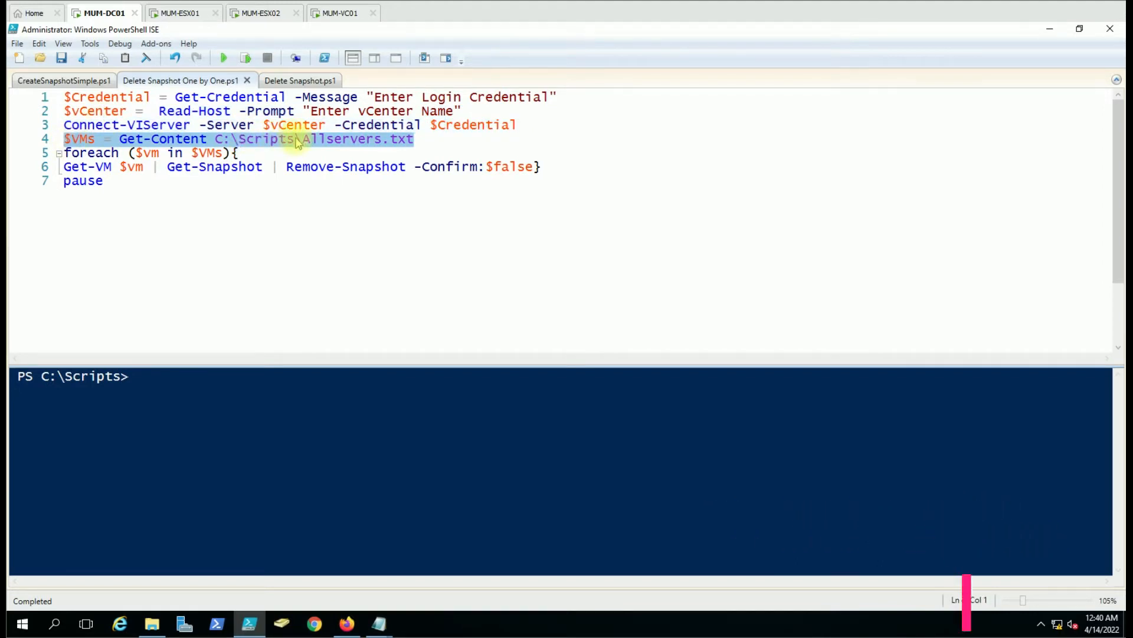
click(296, 139)
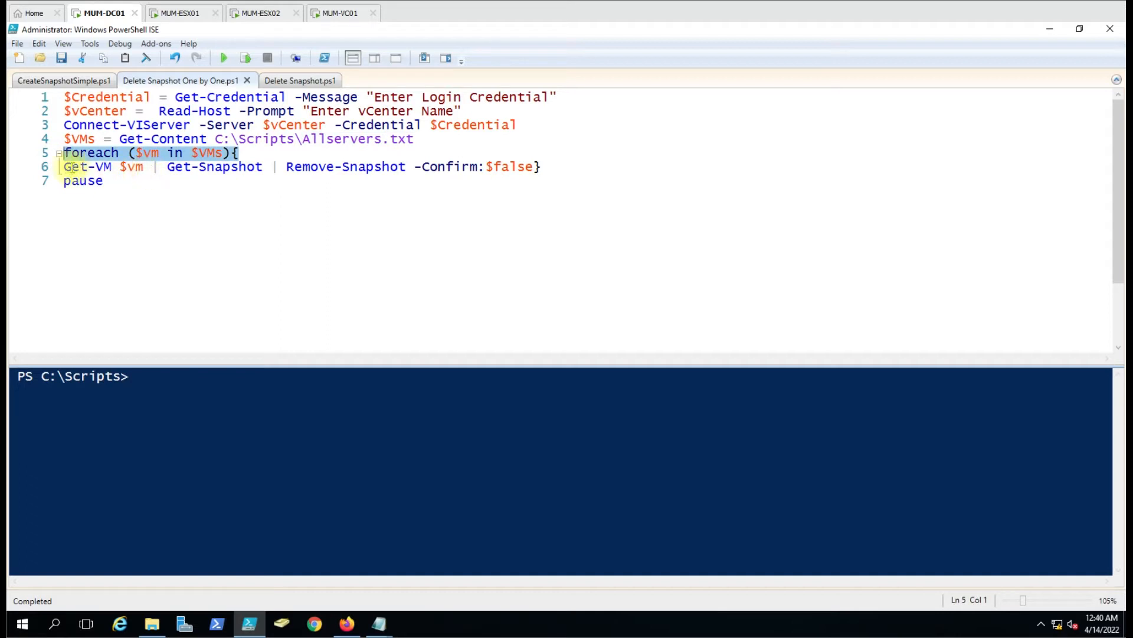
click(414, 166)
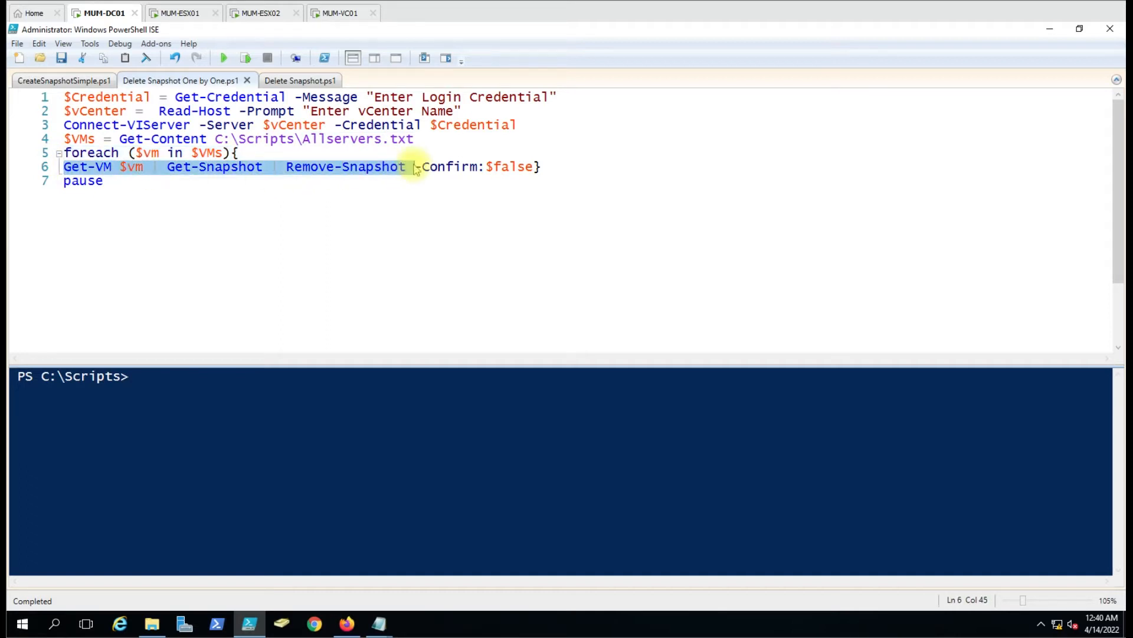
click(83, 180)
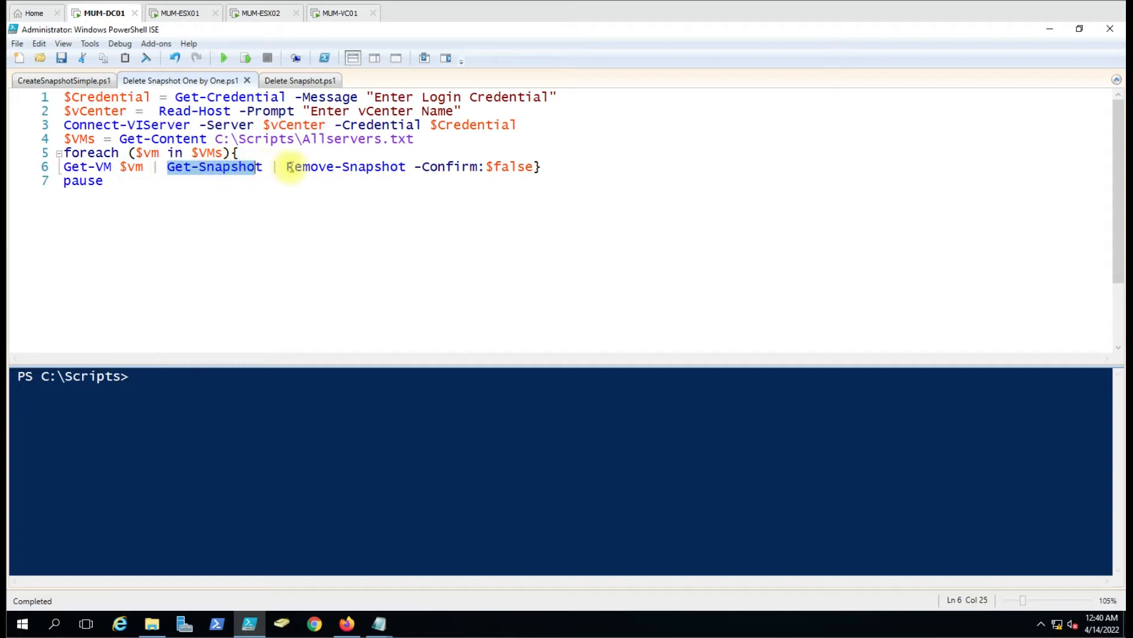
double_click(345, 167)
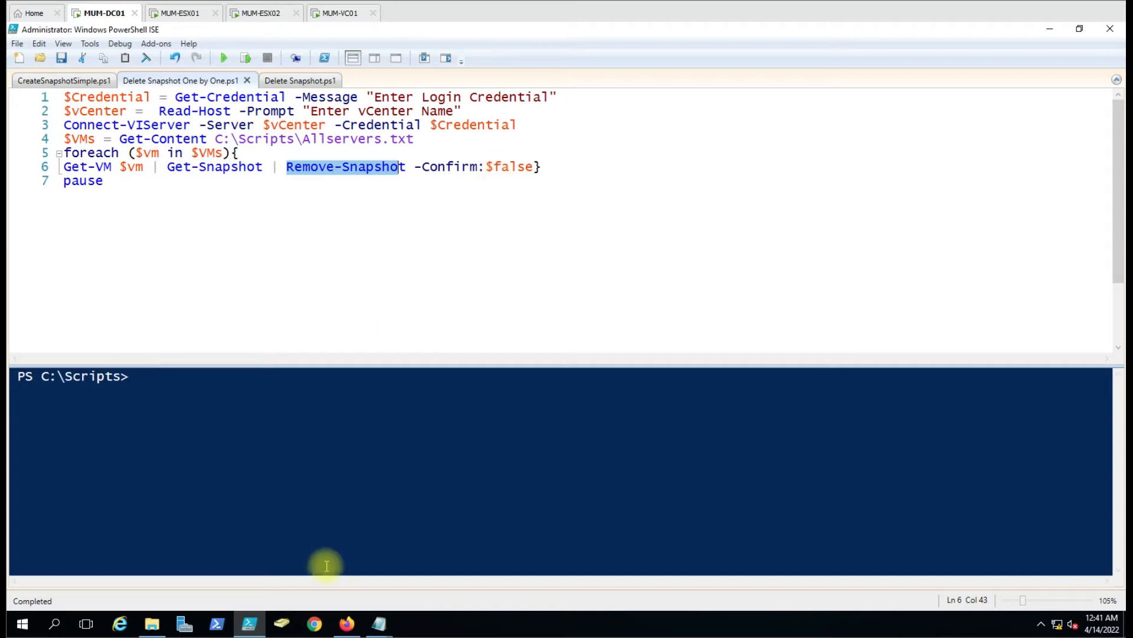
mouse_move(151, 623)
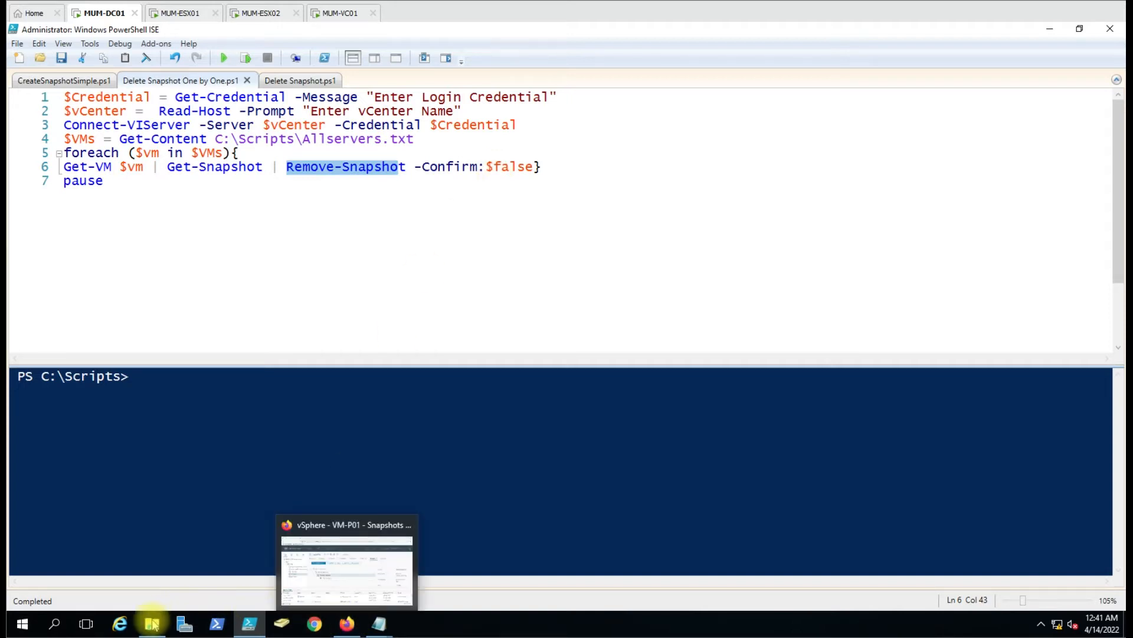
Open the Allservers server list file from the Scripts folder and close it
click(152, 624)
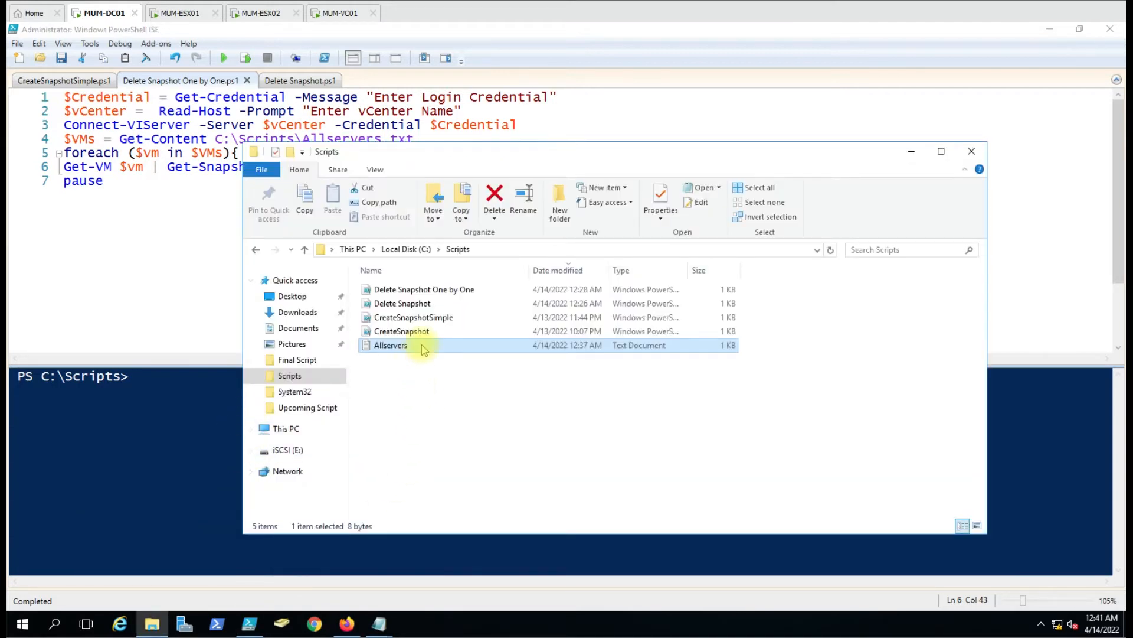
double_click(391, 345)
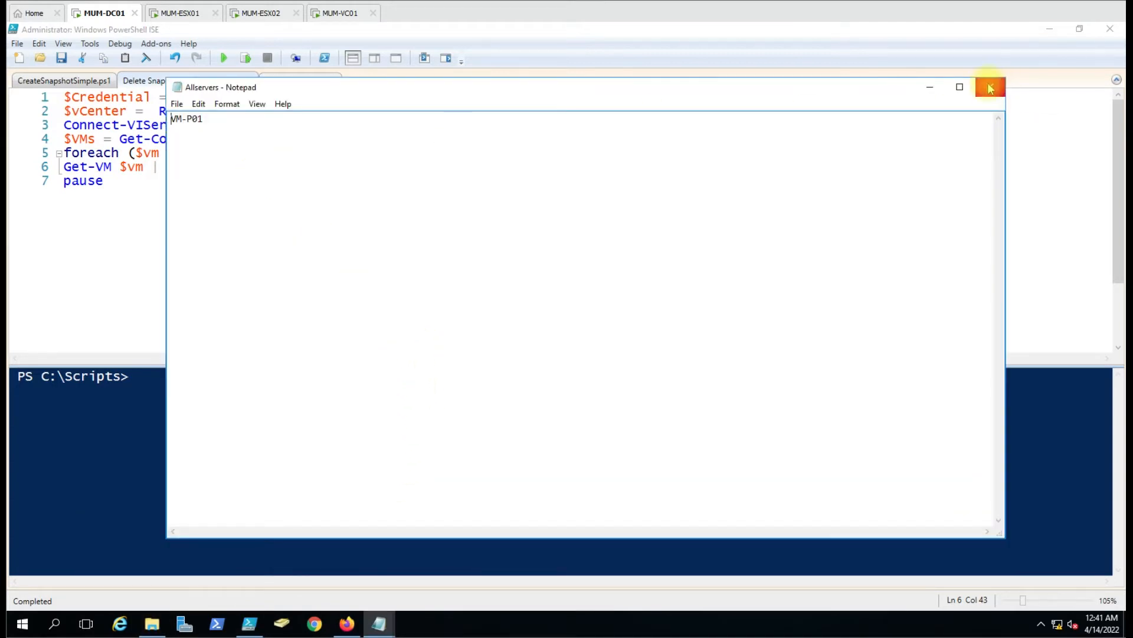
click(990, 86)
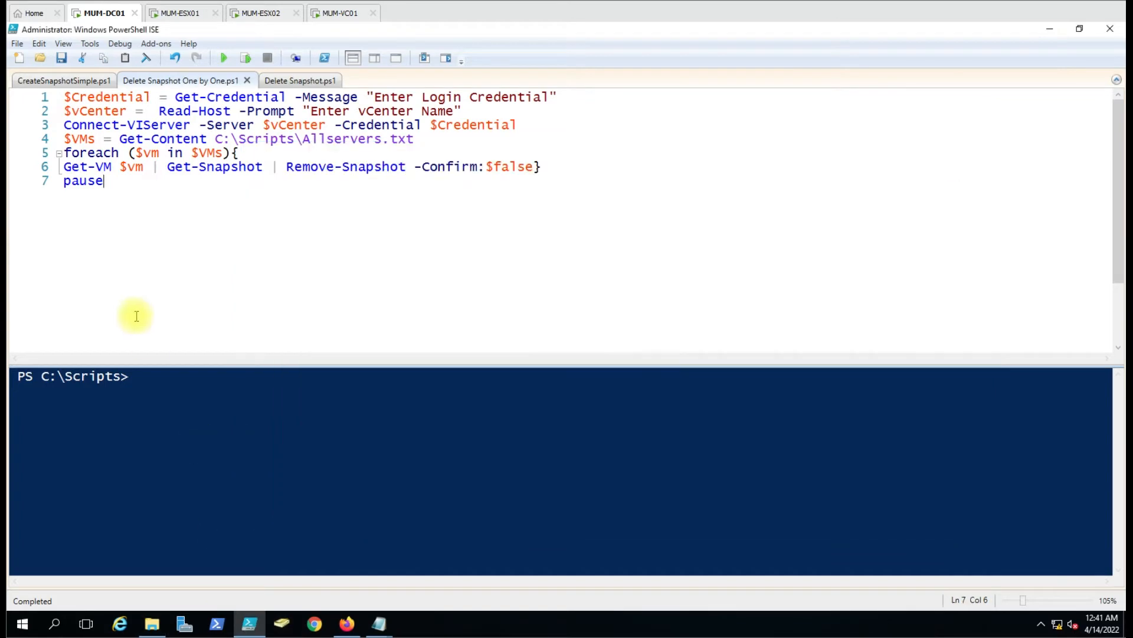
Check the current snapshots of VM-D01, VM-P02 and VM-P01 in vSphere Client
click(346, 624)
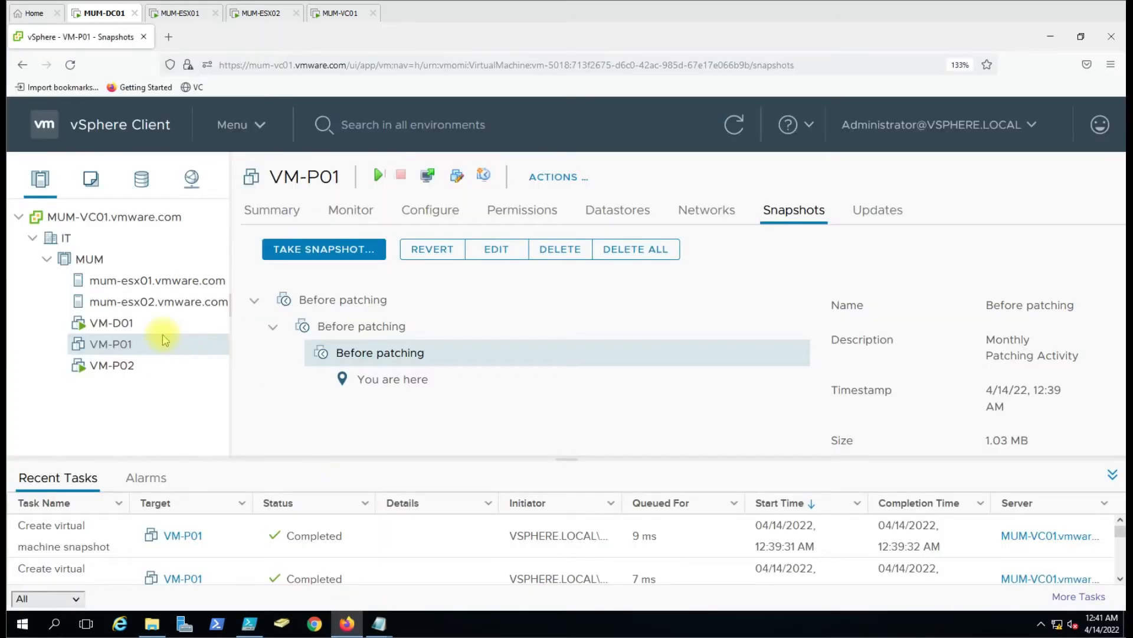
click(110, 322)
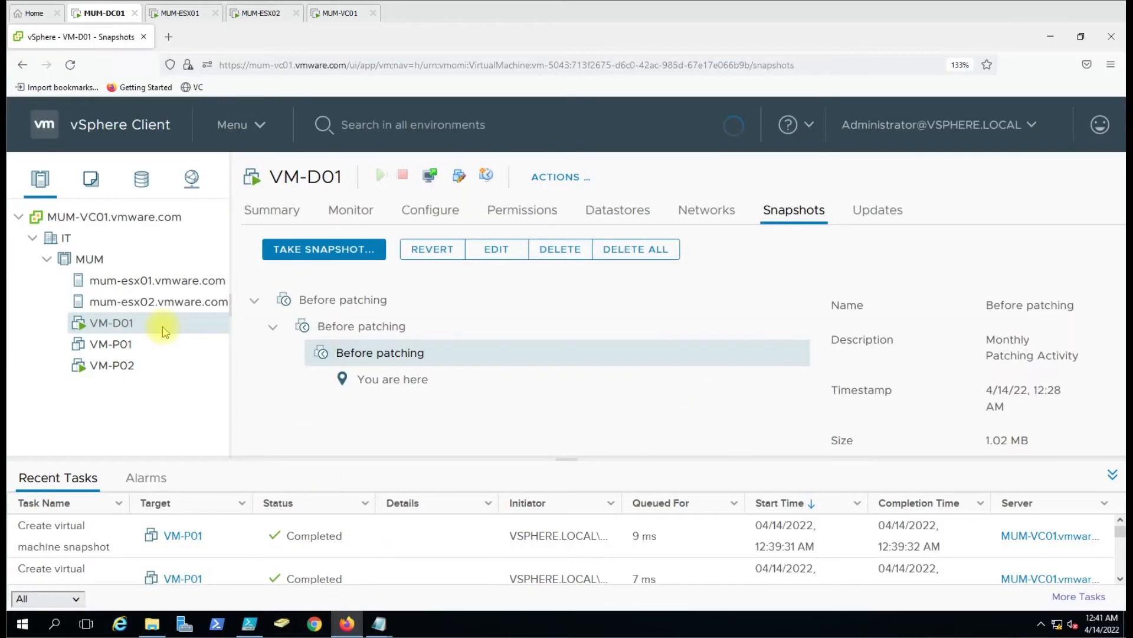
click(112, 365)
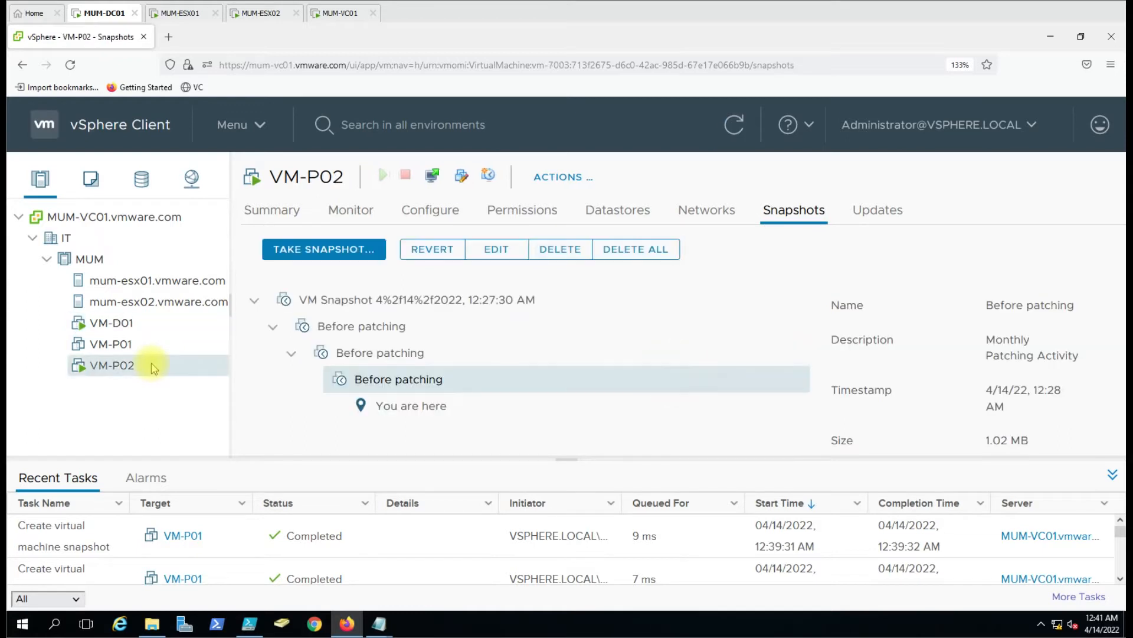
mouse_move(315, 587)
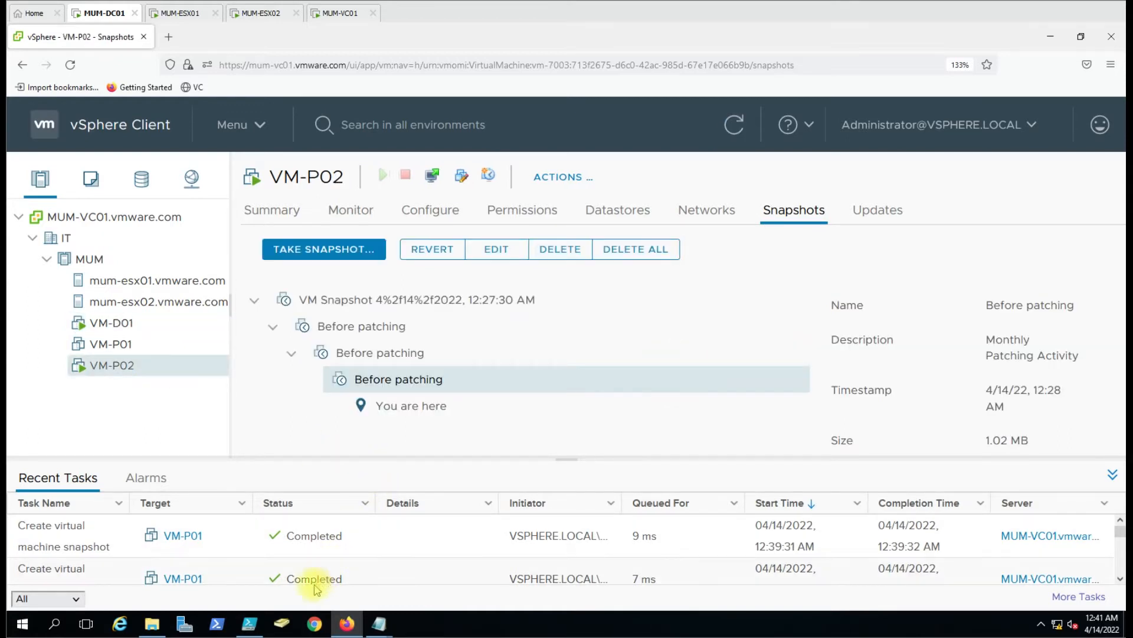
click(109, 344)
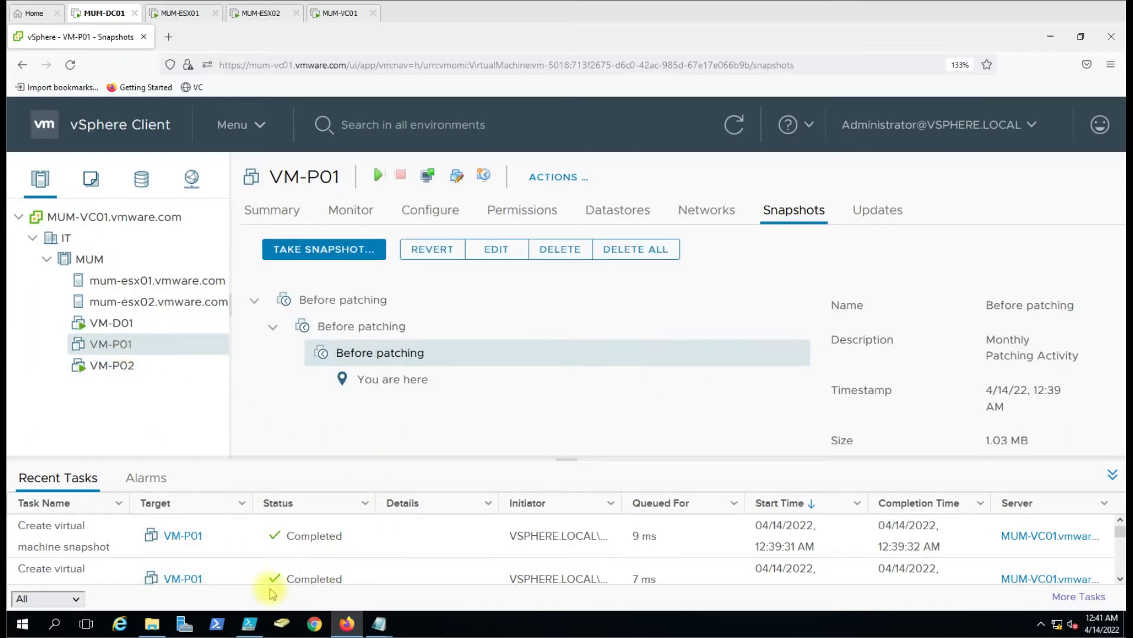
click(248, 624)
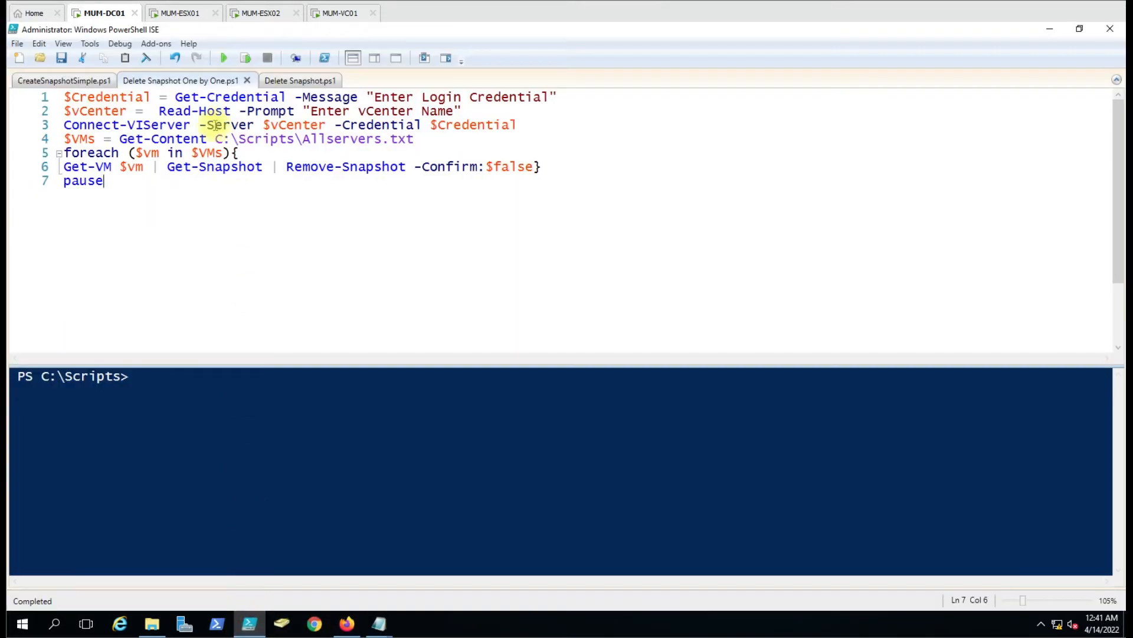
Run the deletion script, log in with the password, and continue past the pause
click(224, 58)
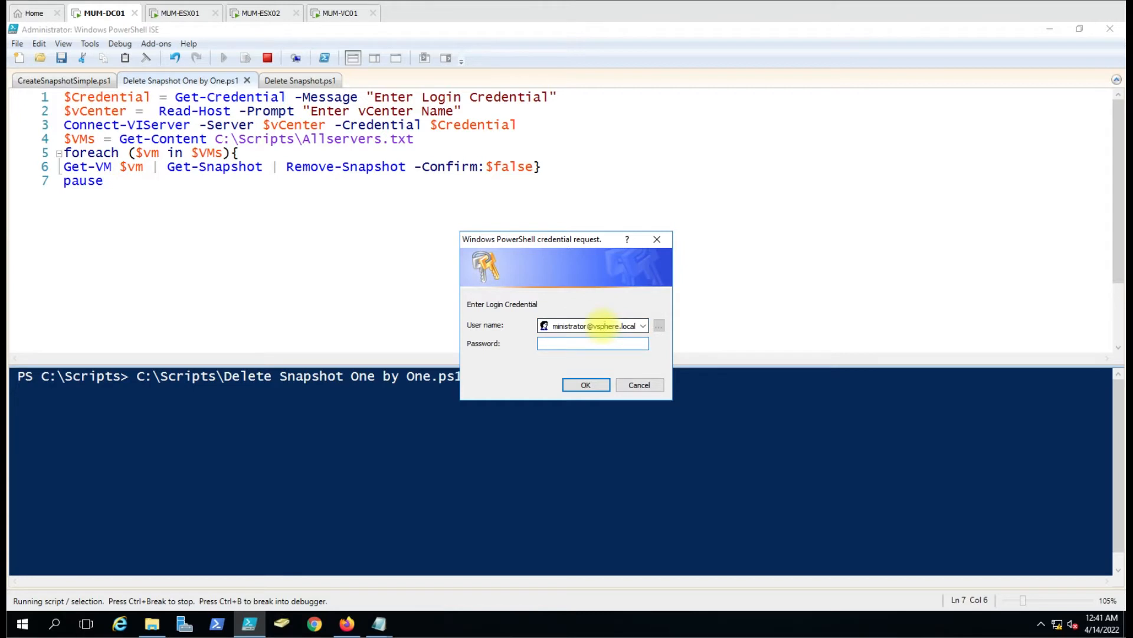
text(password)
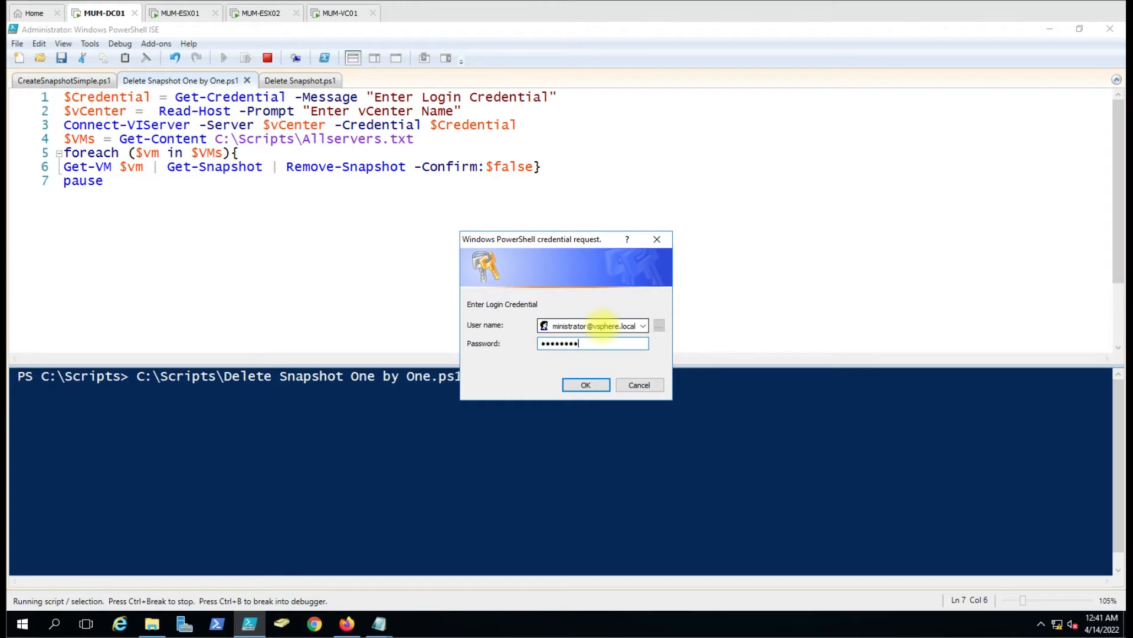
click(585, 384)
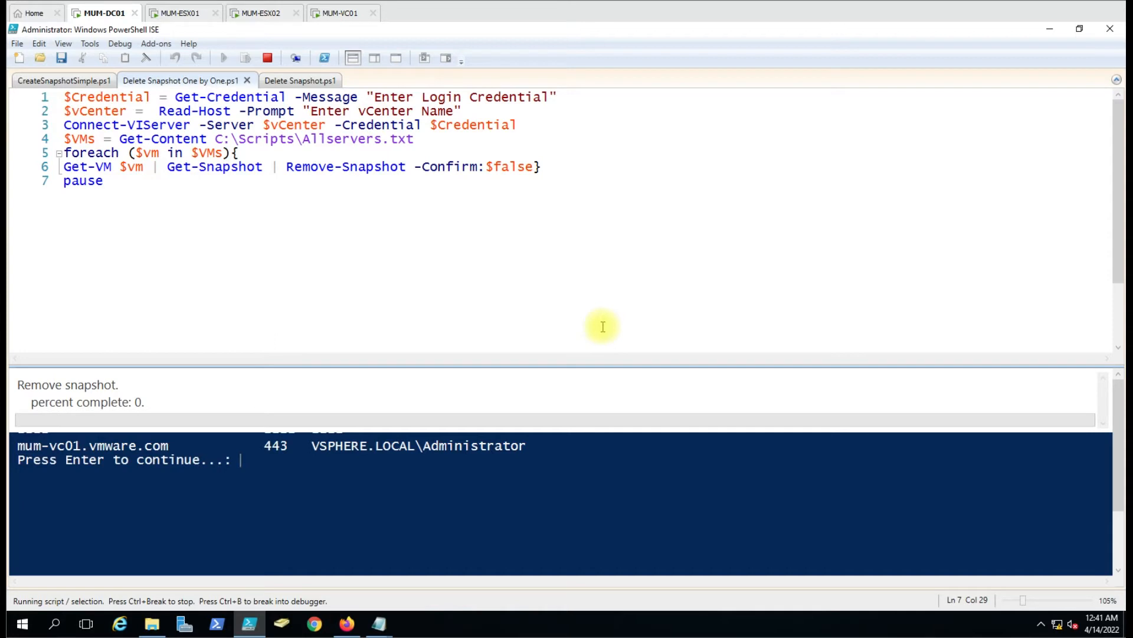
mouse_move(242, 497)
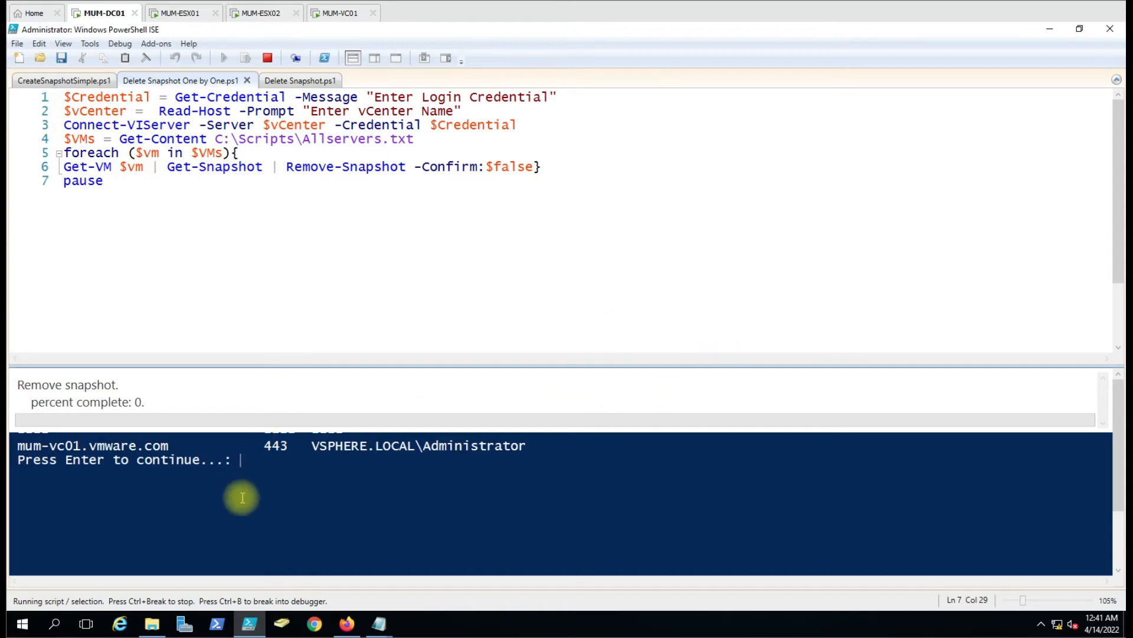
key(Return)
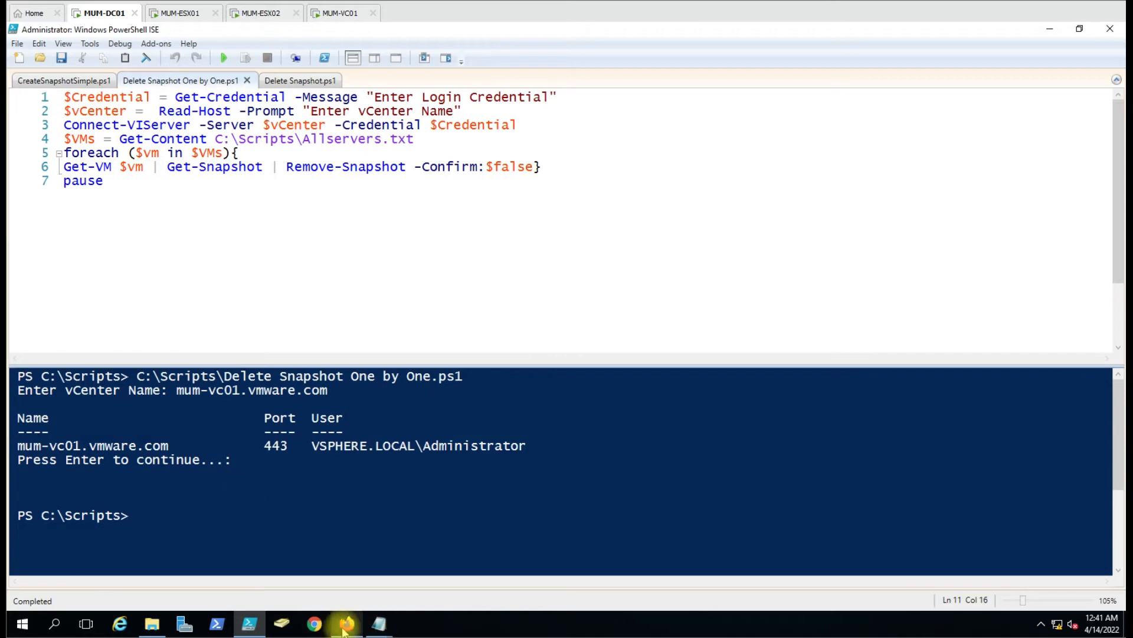
View the Snapshots tabs of VM-D01 and VM-P02 in vSphere Client
click(344, 623)
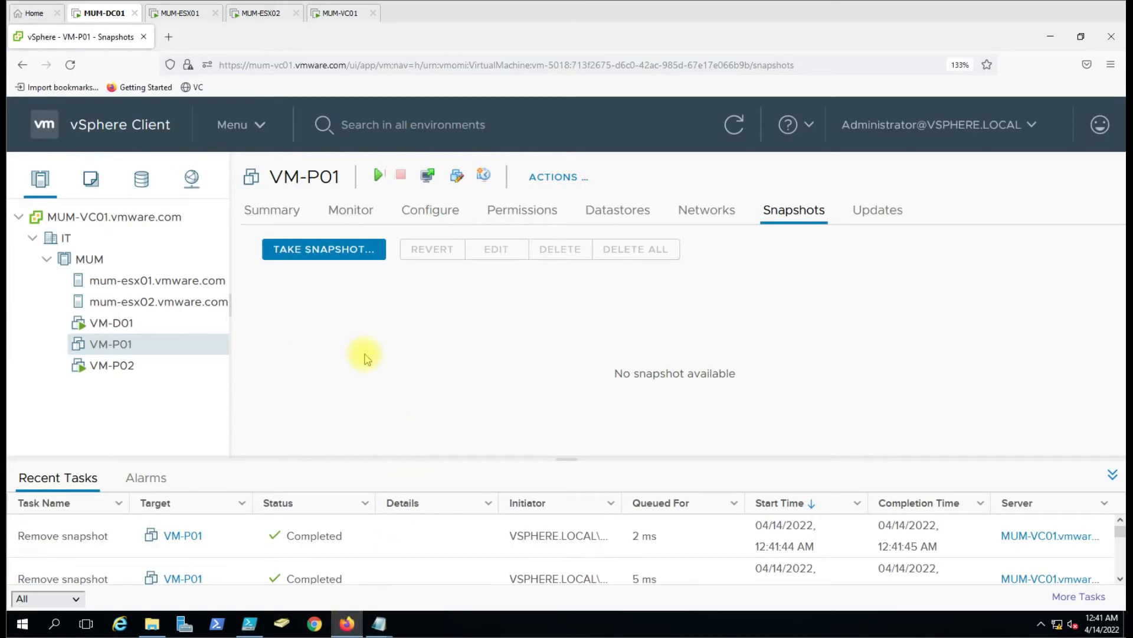
click(111, 322)
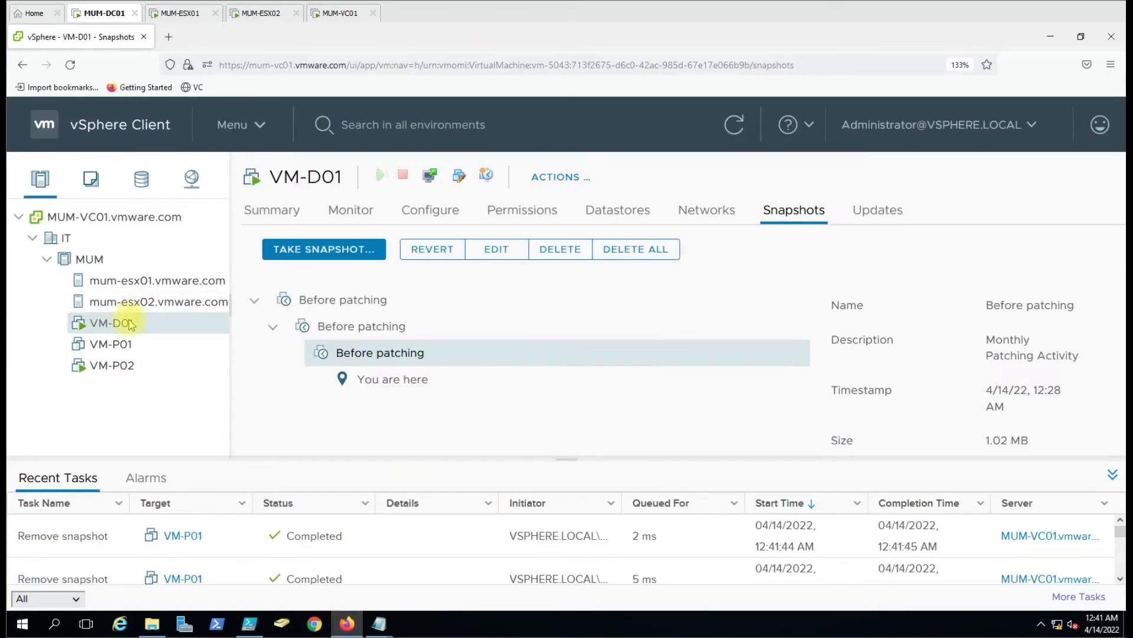
click(110, 365)
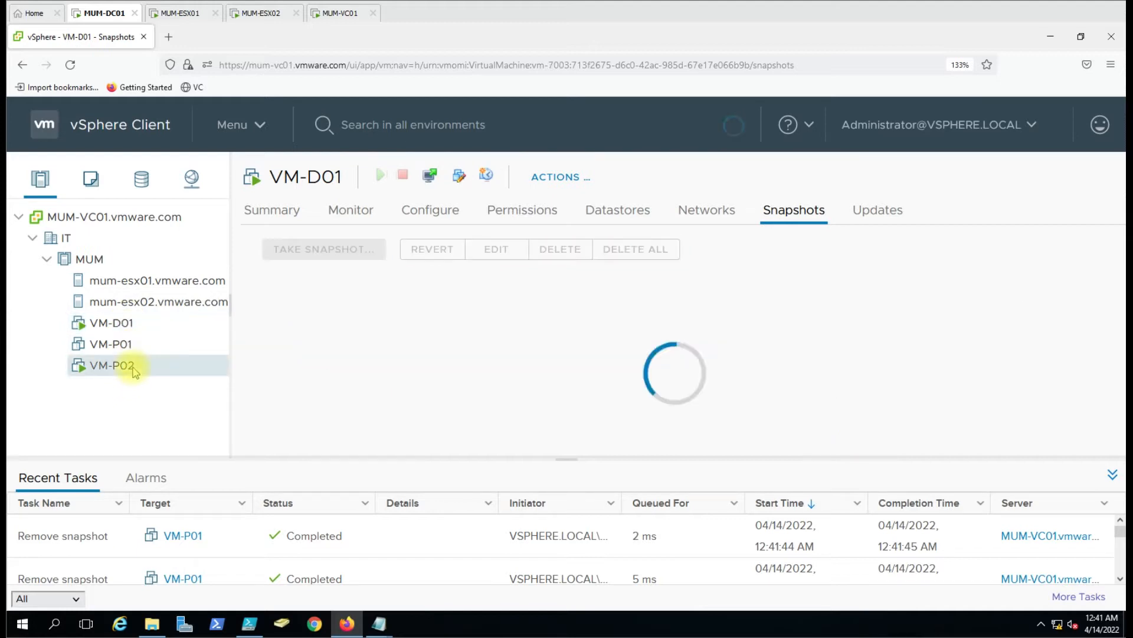
click(111, 364)
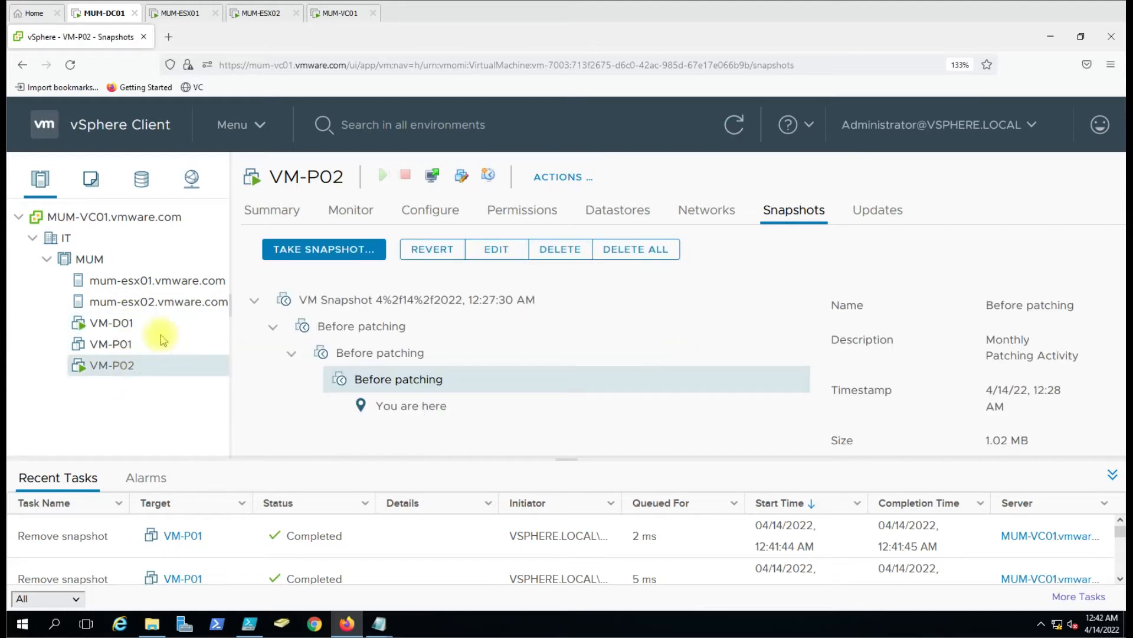
mouse_move(152, 623)
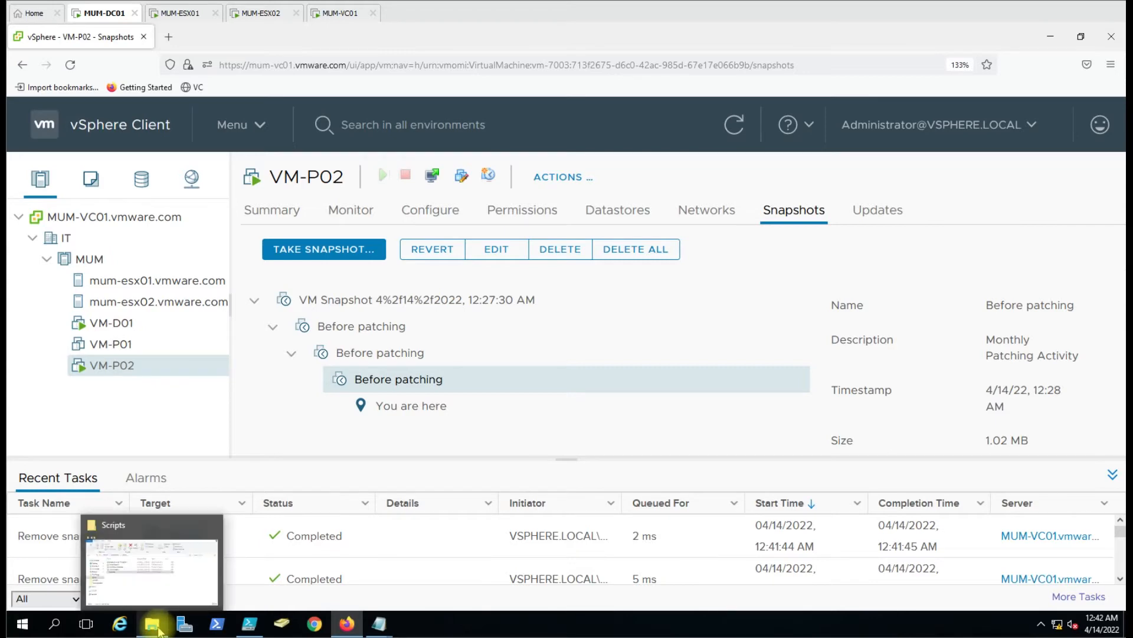
Add VM-P02 to the Allservers list, close Notepad, and return to the deletion script
click(152, 564)
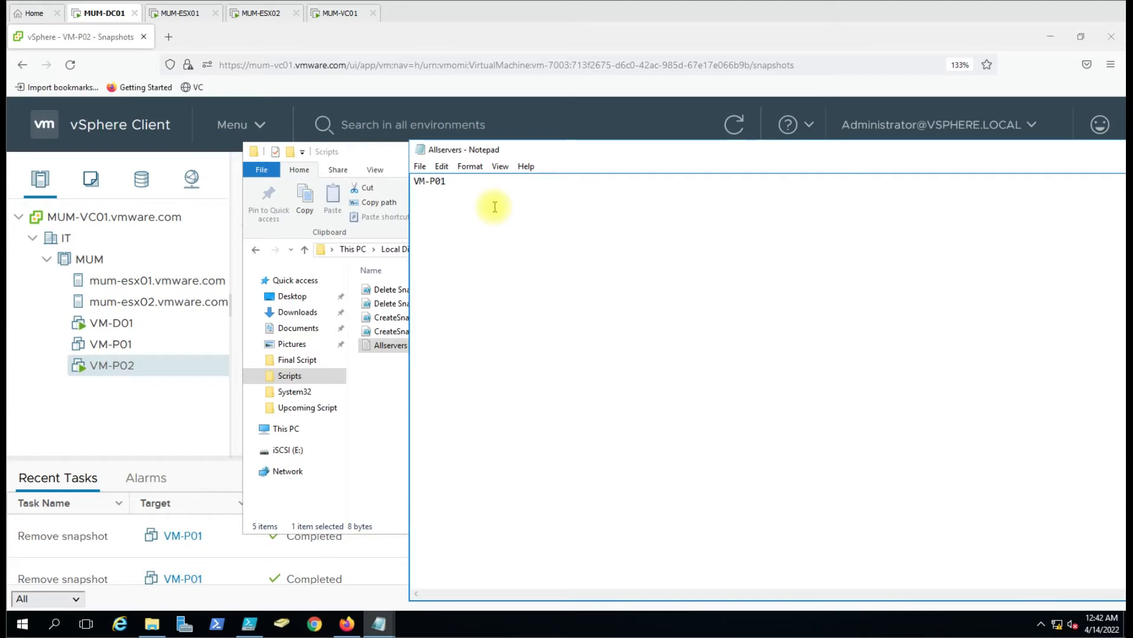
text(VM-P)
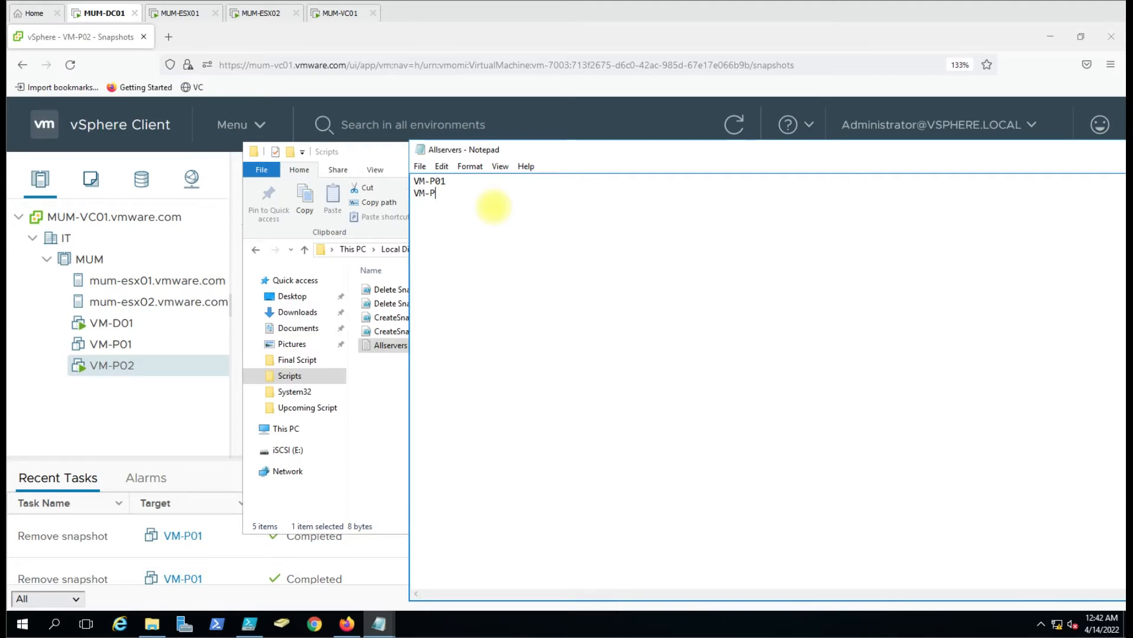
text(02)
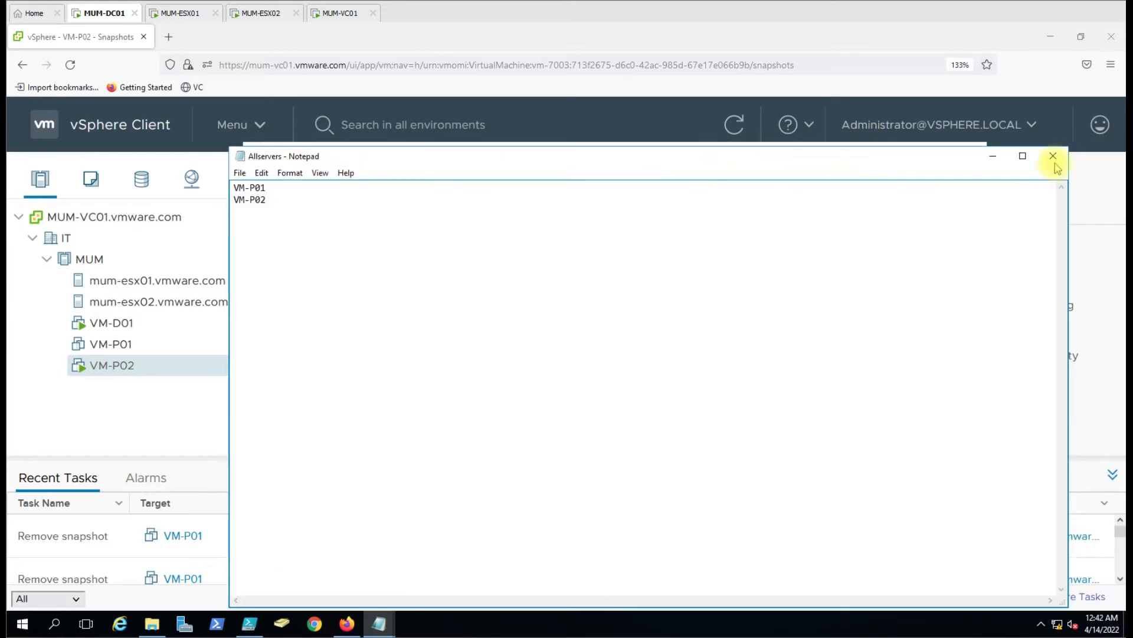
click(1053, 156)
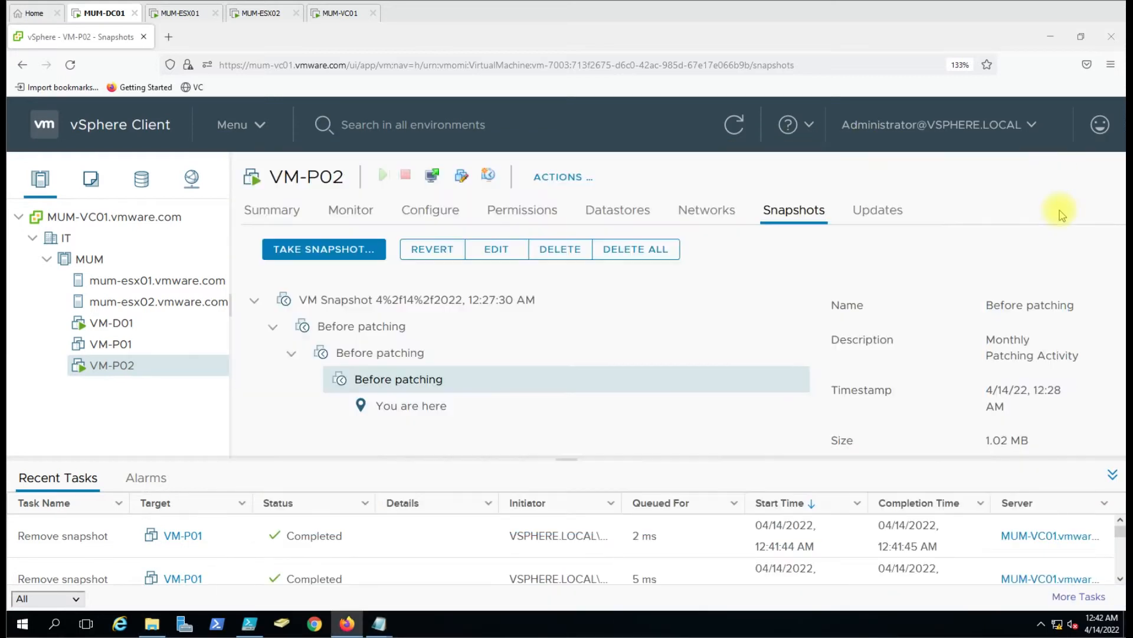
click(247, 623)
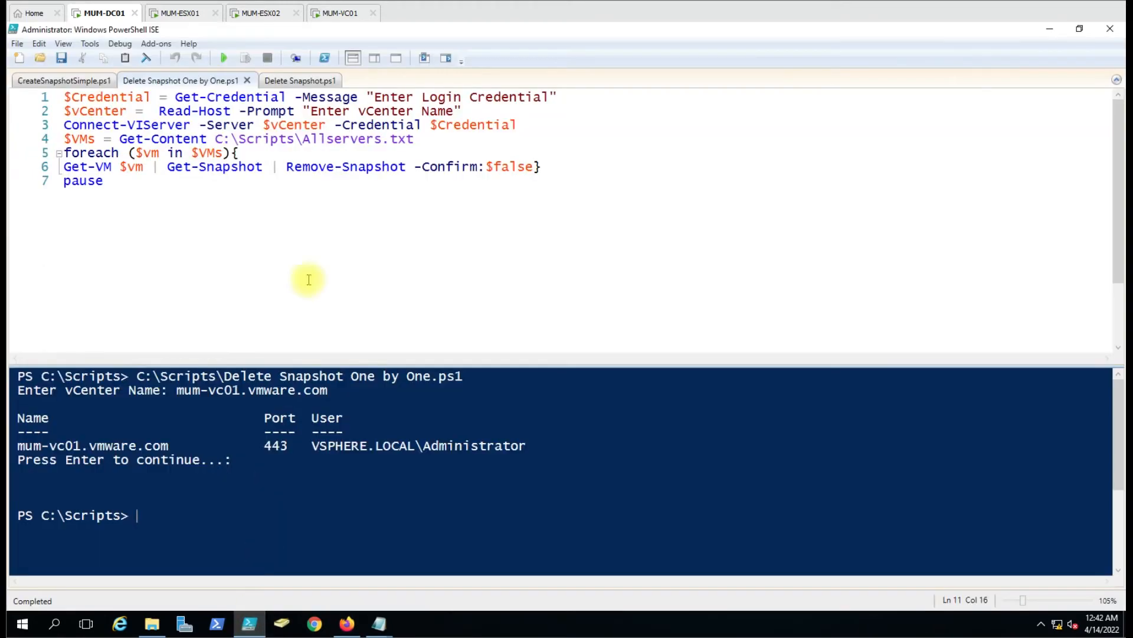
mouse_move(224, 58)
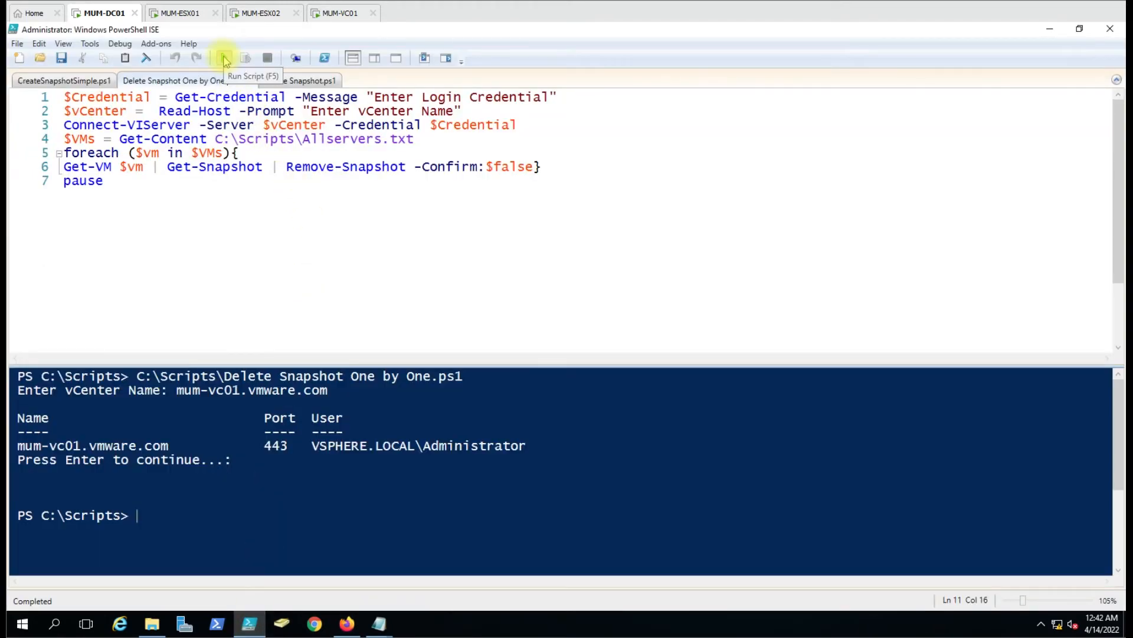
Rerun the deletion script, submit credentials, and enter mum-vc01 as the vCenter
click(224, 58)
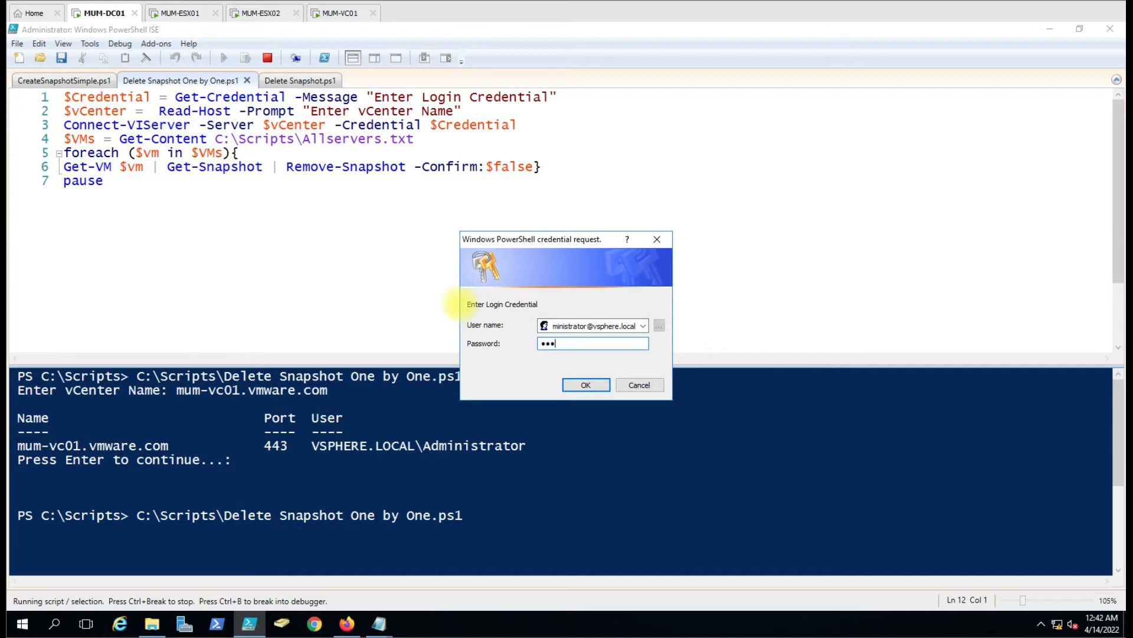
click(585, 383)
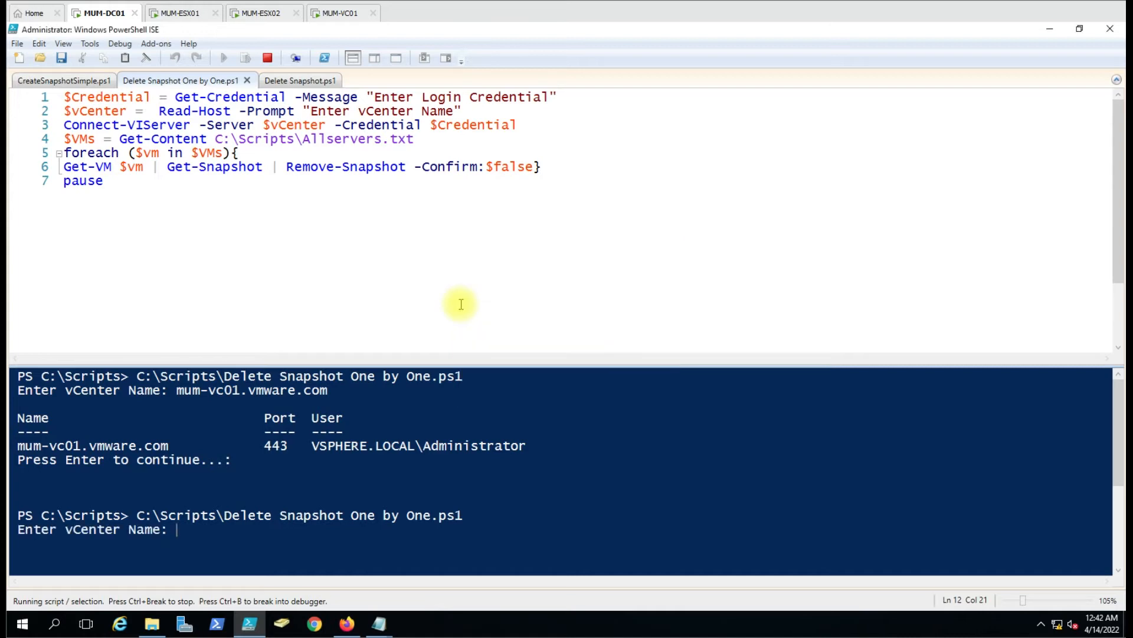
text(mum-)
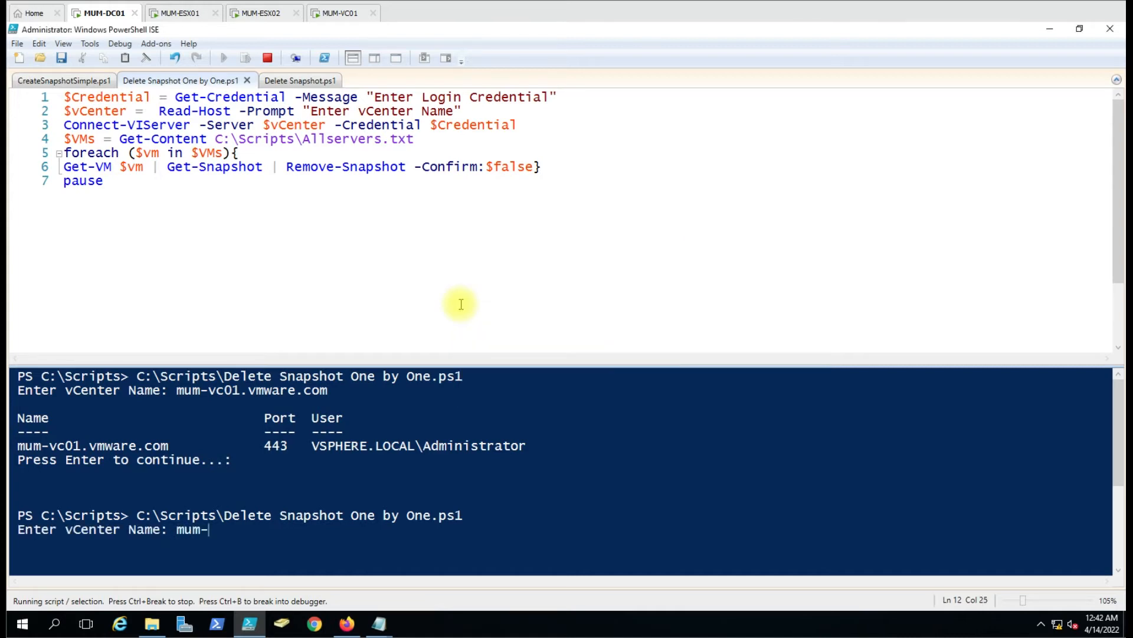
text(vc01)
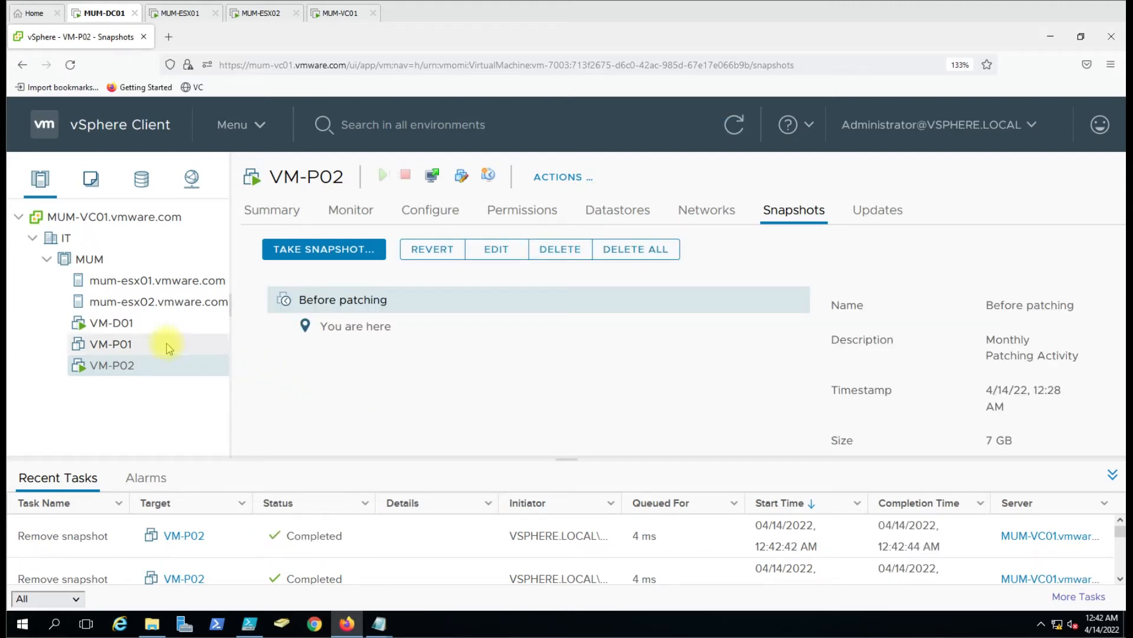
View VM-P01's empty Snapshots tab, then return to PowerShell ISE
click(111, 344)
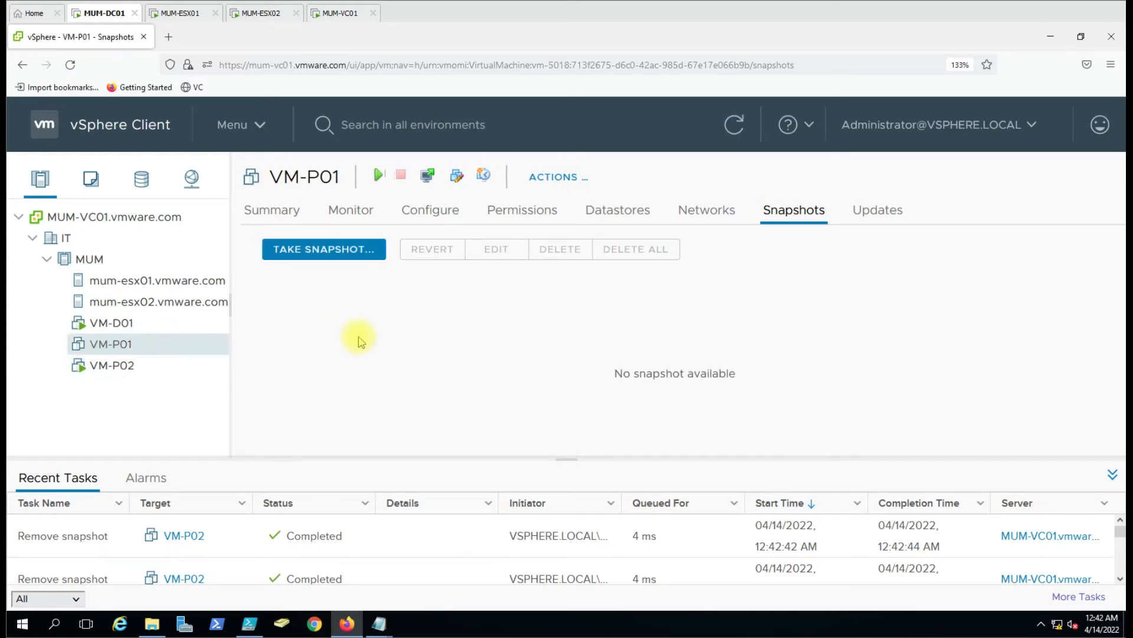
click(249, 623)
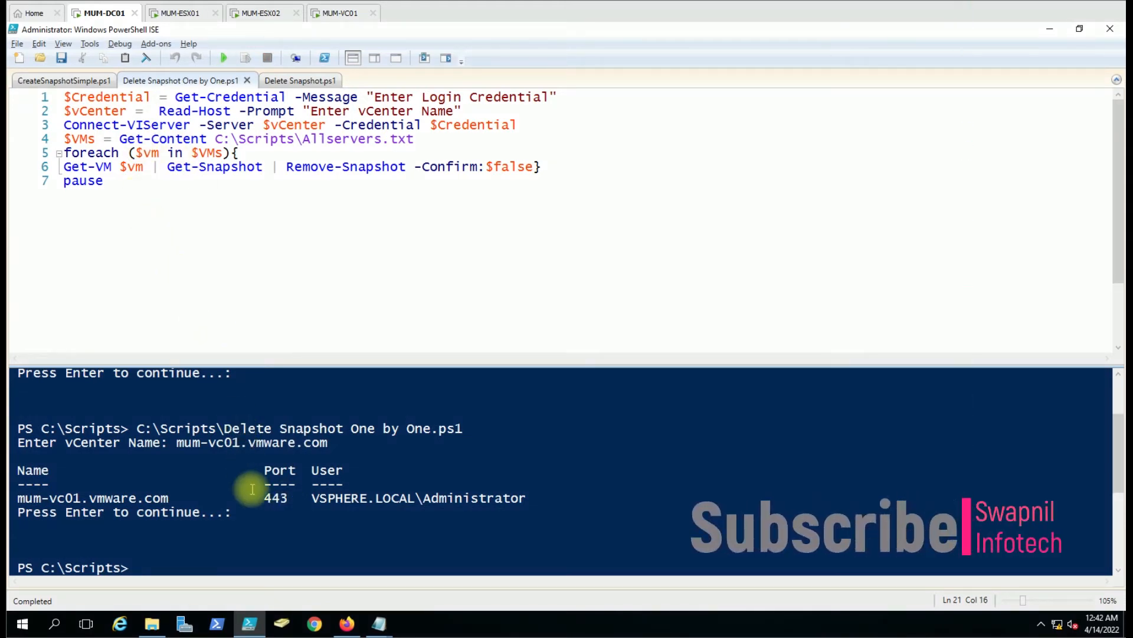
Run the CreateSnapshotSimple.ps1 loop three times, then switch to vSphere Client
click(64, 80)
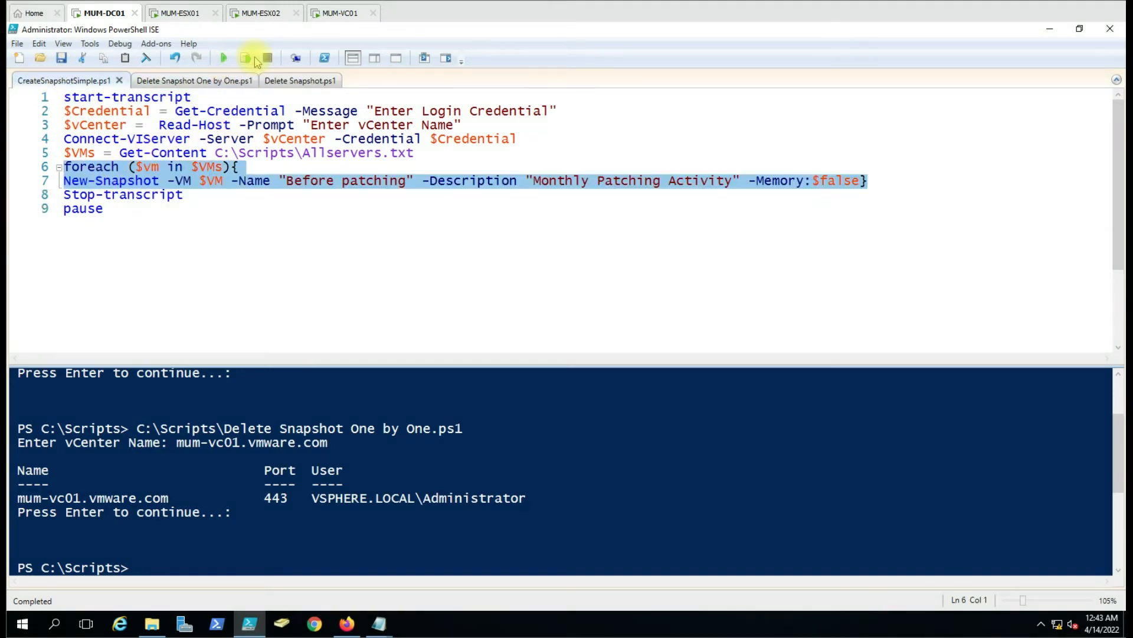
click(222, 58)
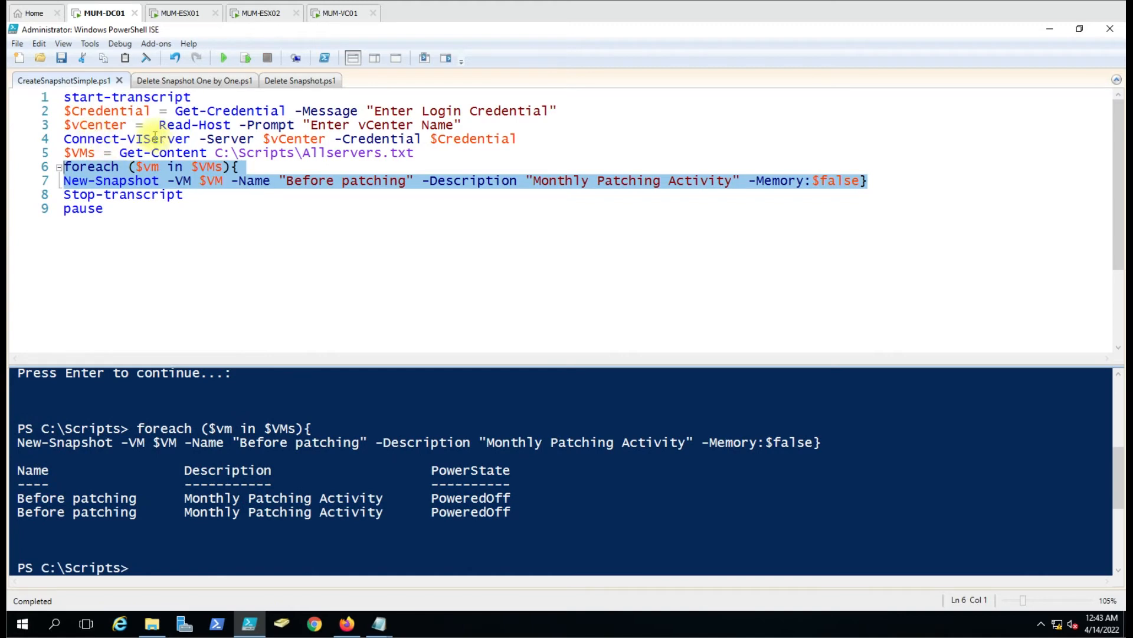
click(223, 58)
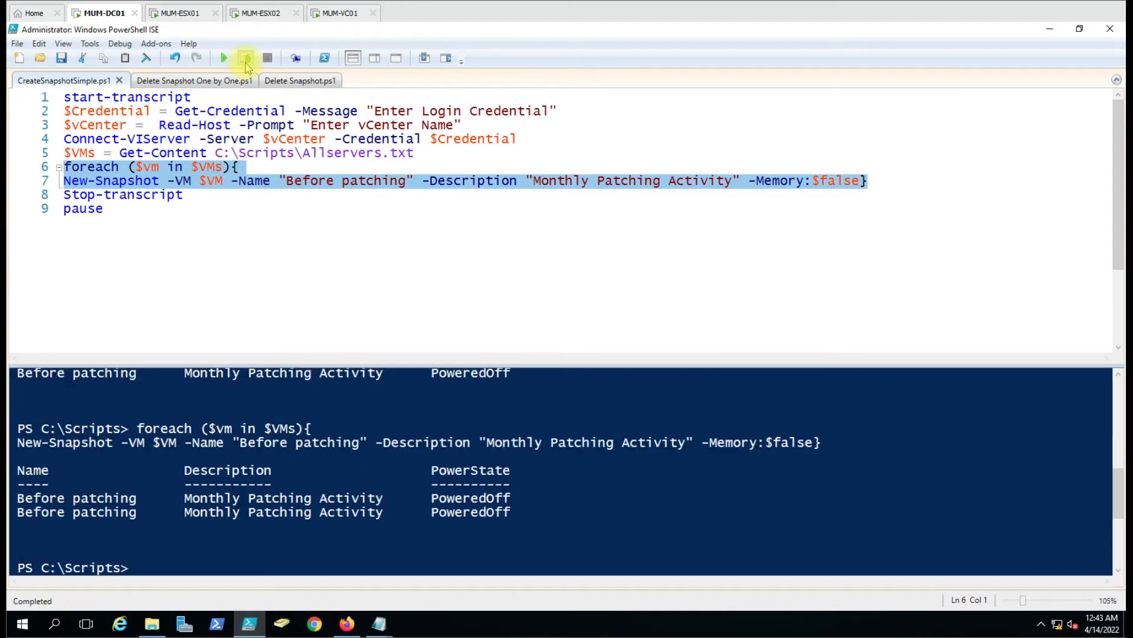
click(223, 58)
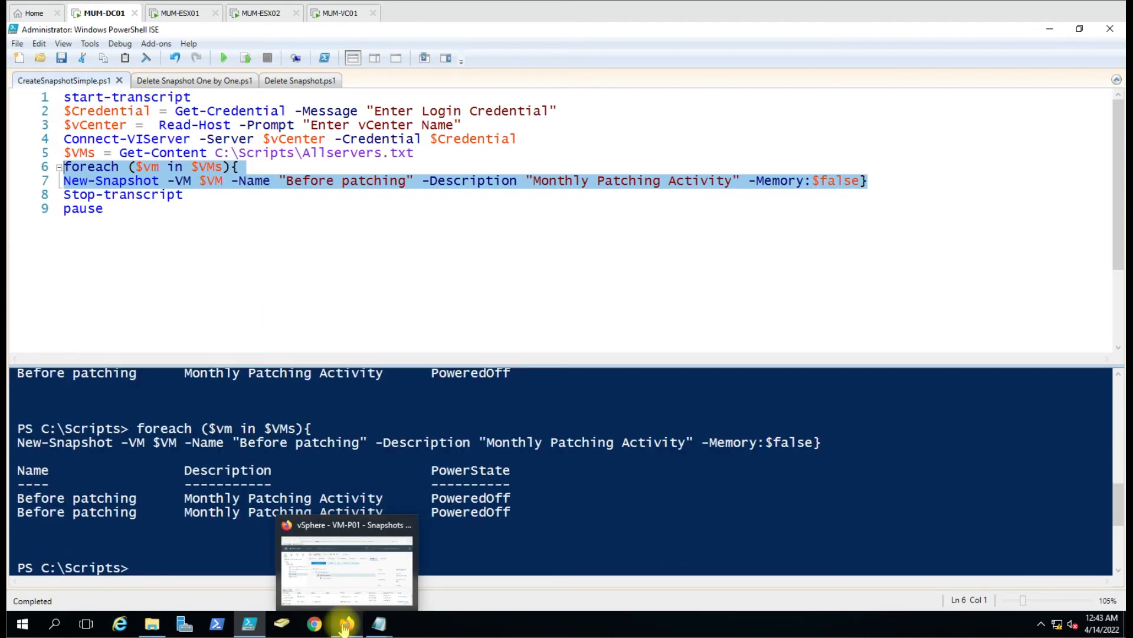
click(345, 563)
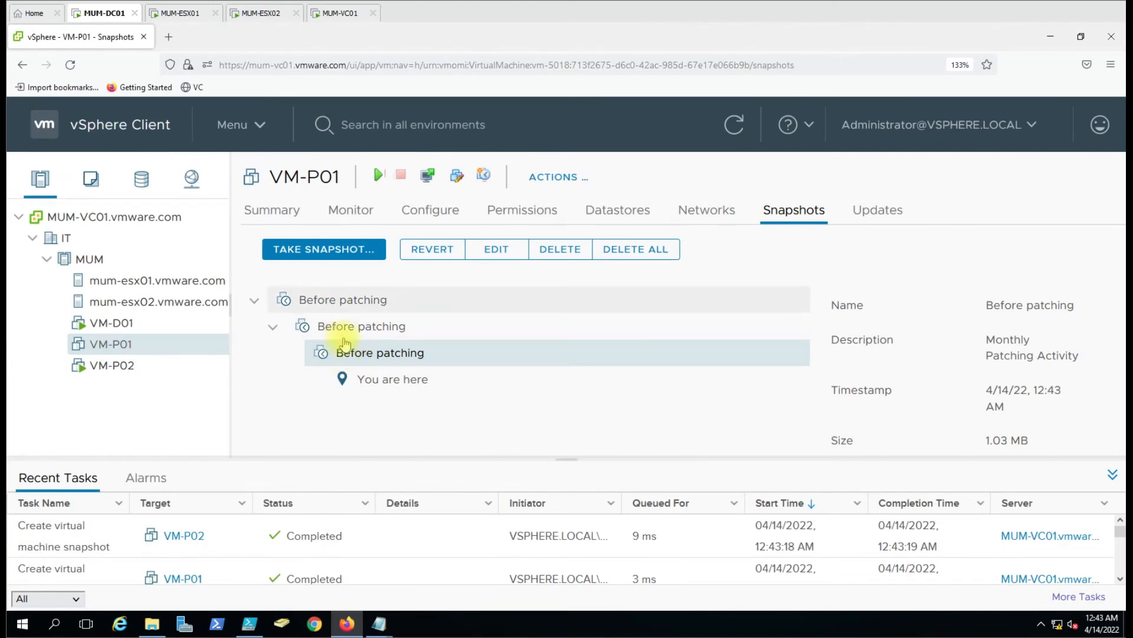
View VM-P02's nested Before patching snapshot tree, then return to PowerShell ISE
click(111, 364)
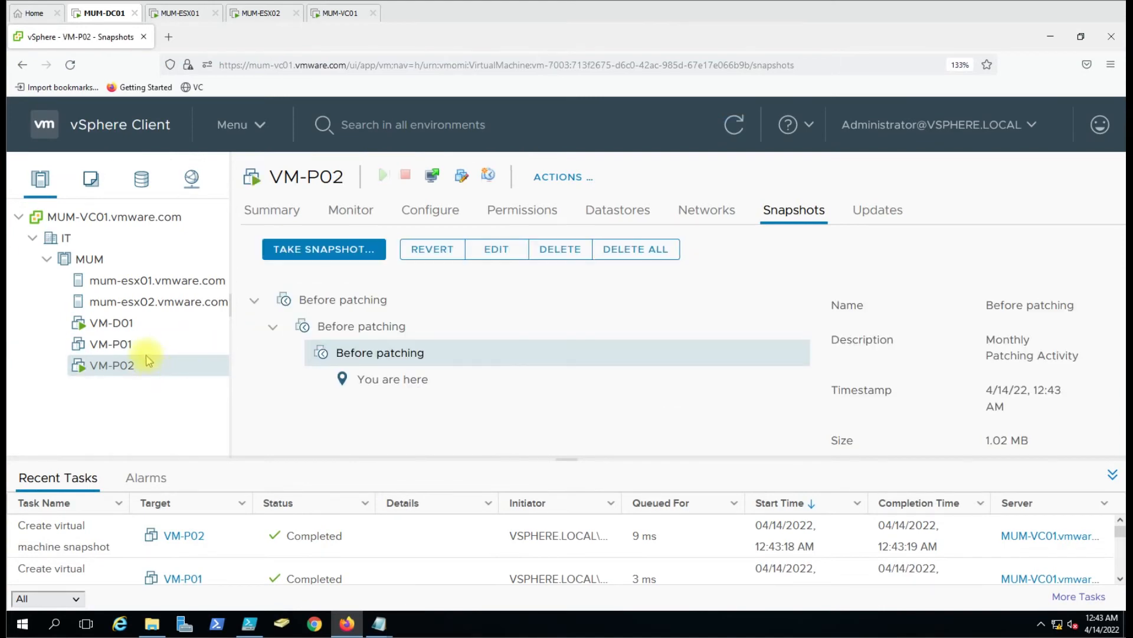
mouse_move(354, 425)
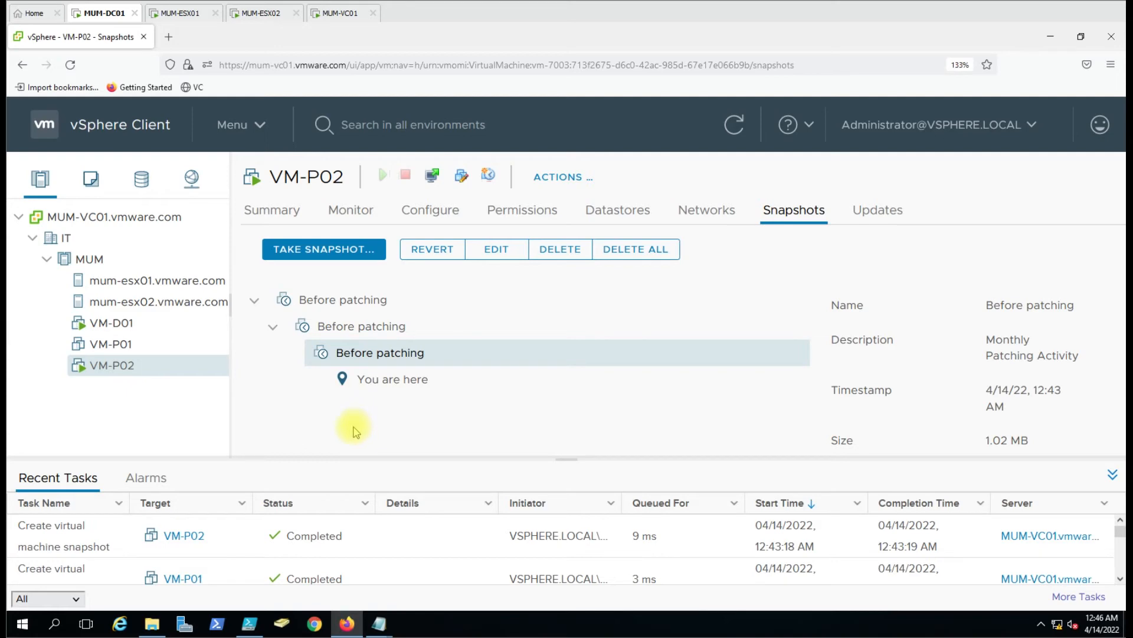
mouse_move(242, 603)
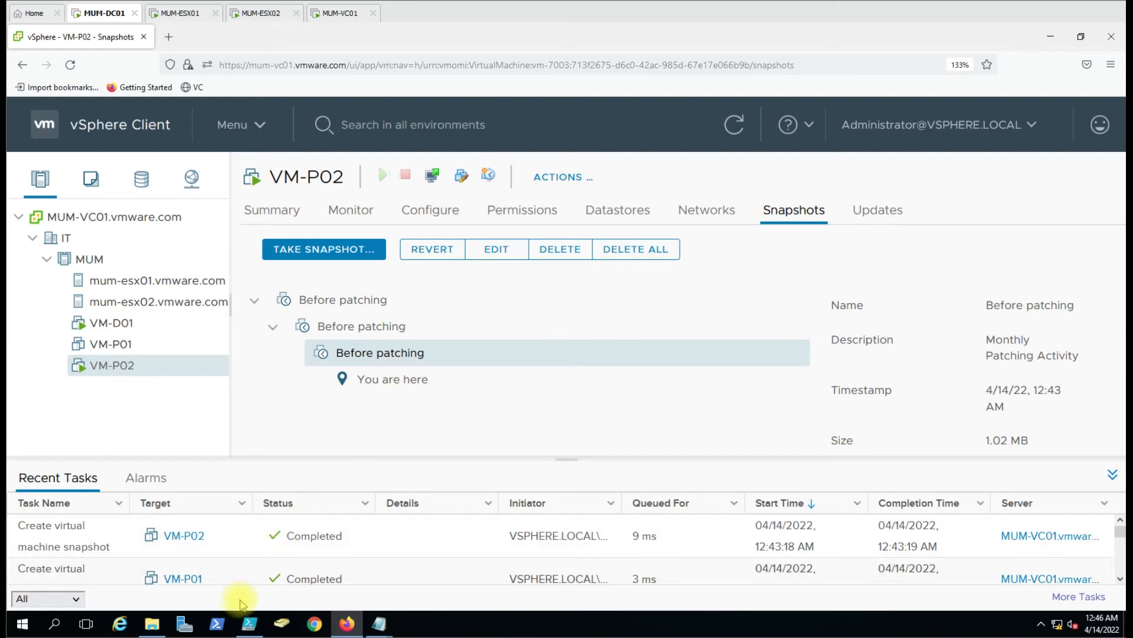
click(248, 623)
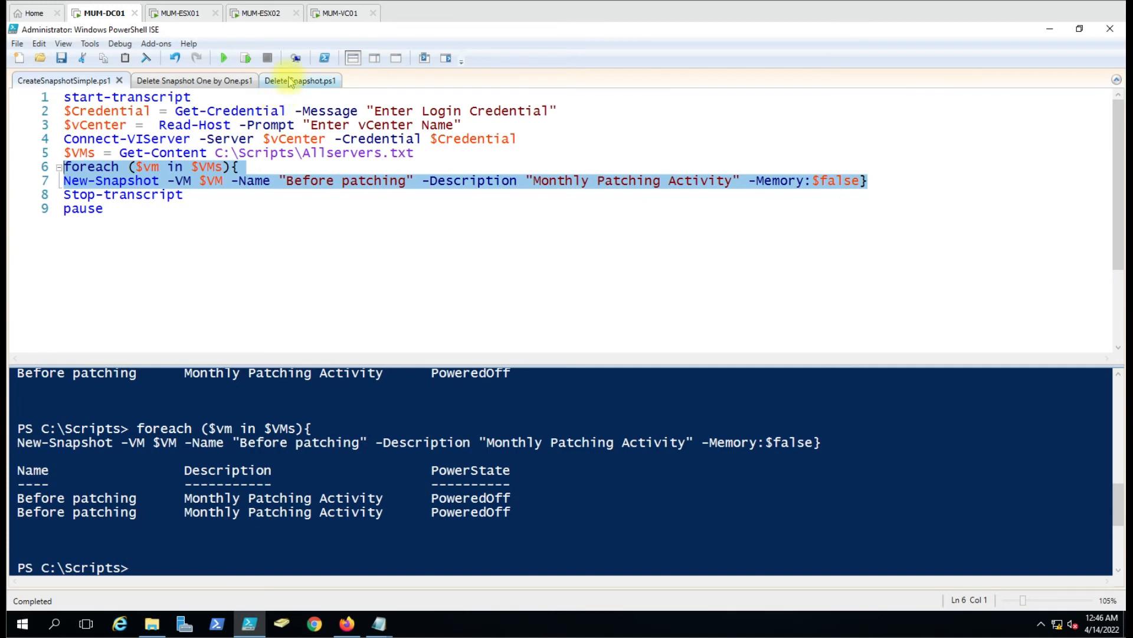
Open Delete Snapshot.ps1 and highlight its Created sort property
click(286, 80)
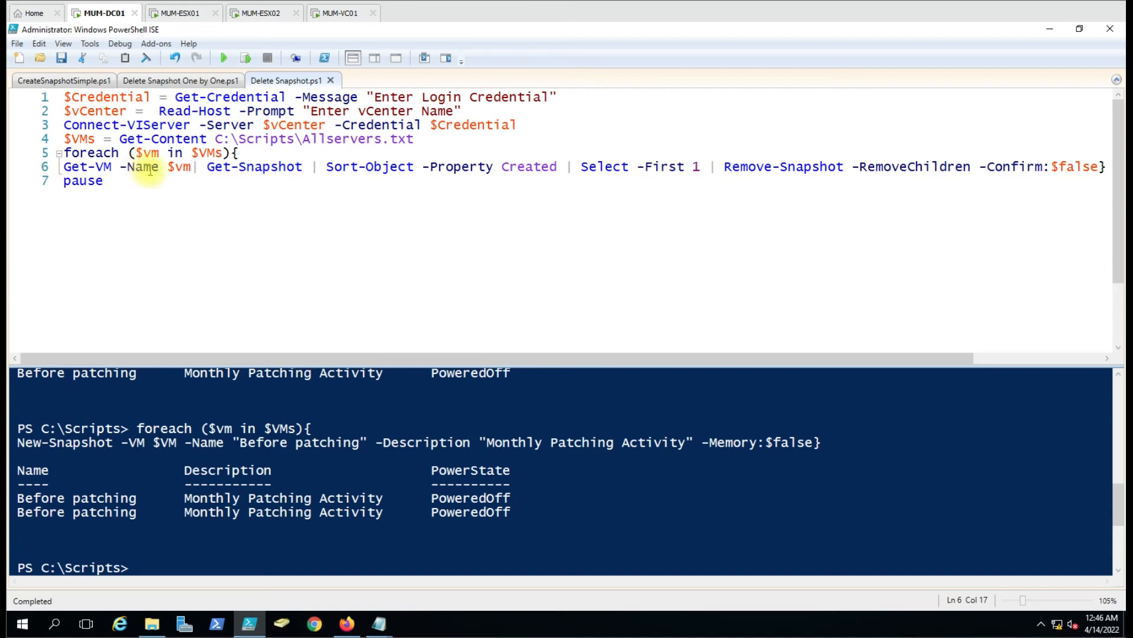
mouse_move(340, 167)
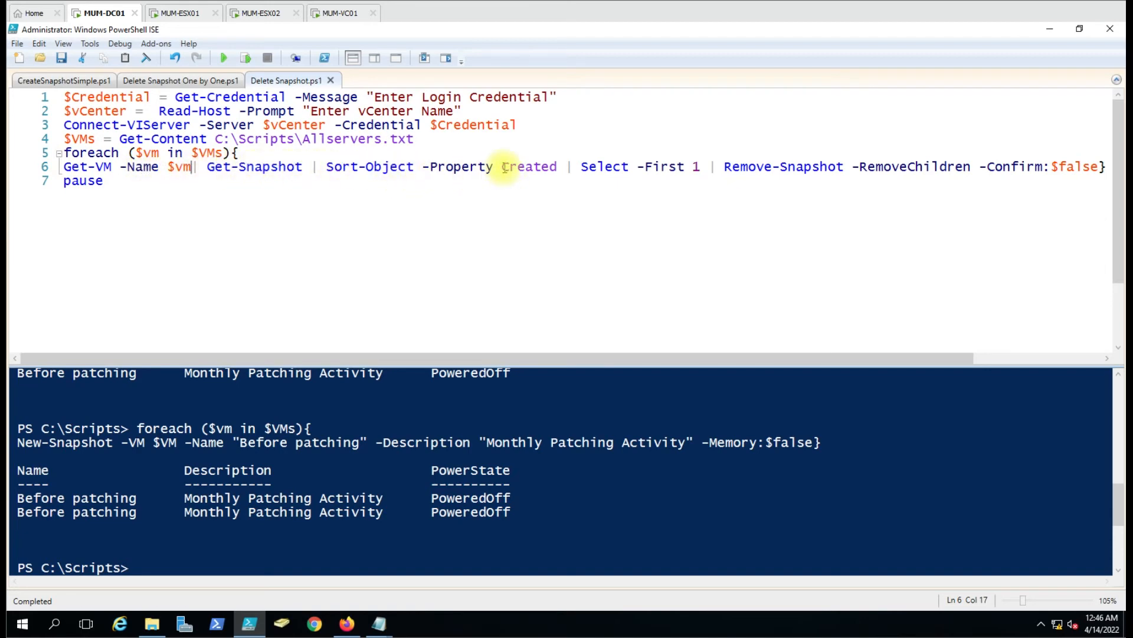
double_click(528, 167)
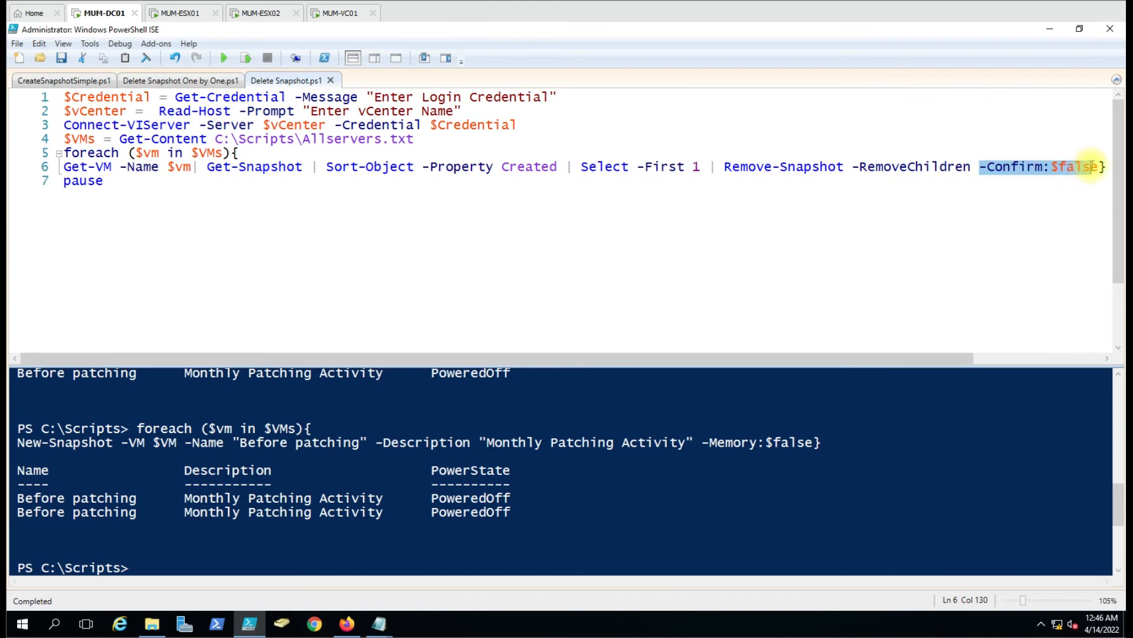
mouse_move(620, 221)
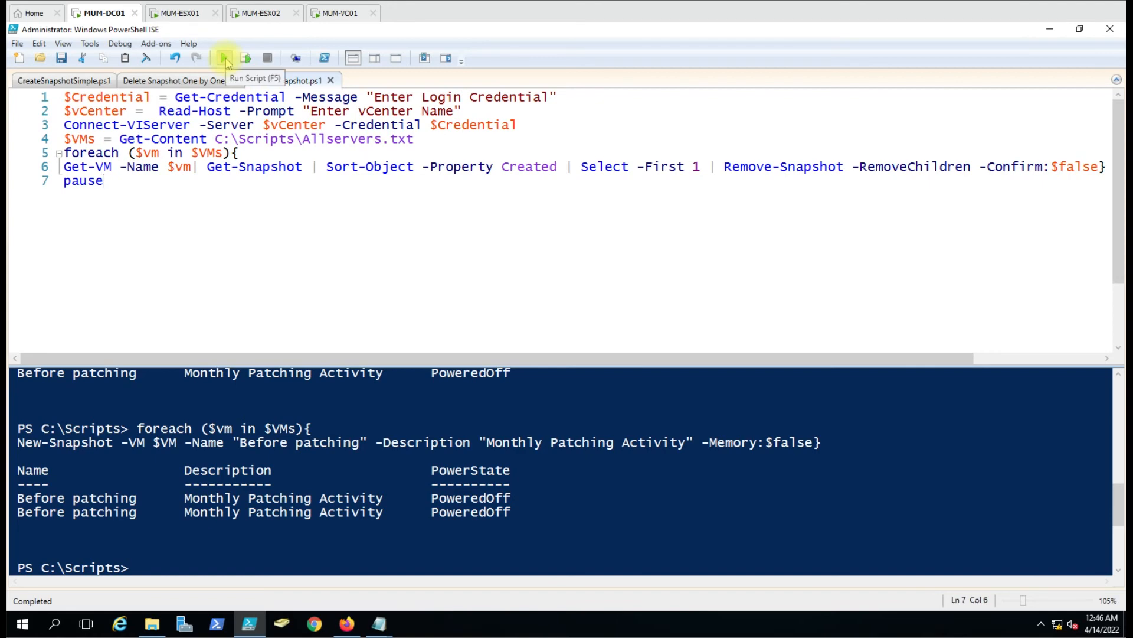
Run Delete Snapshot.ps1 with the password and mum-vc01.vmware.com, then finish past the pause
click(225, 58)
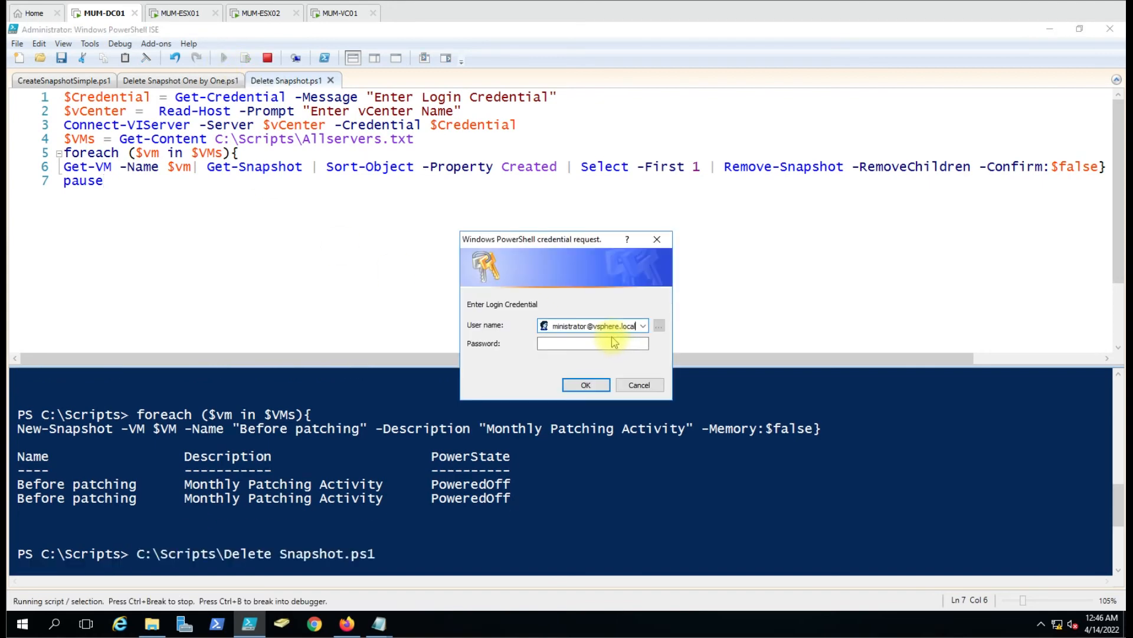
text(•)
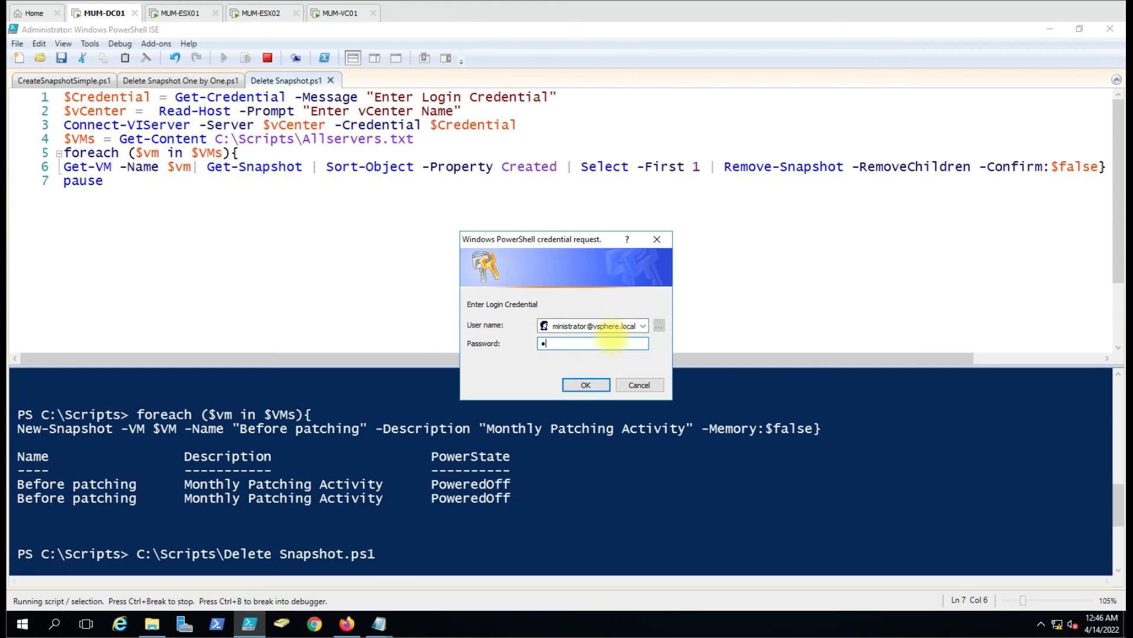
click(586, 384)
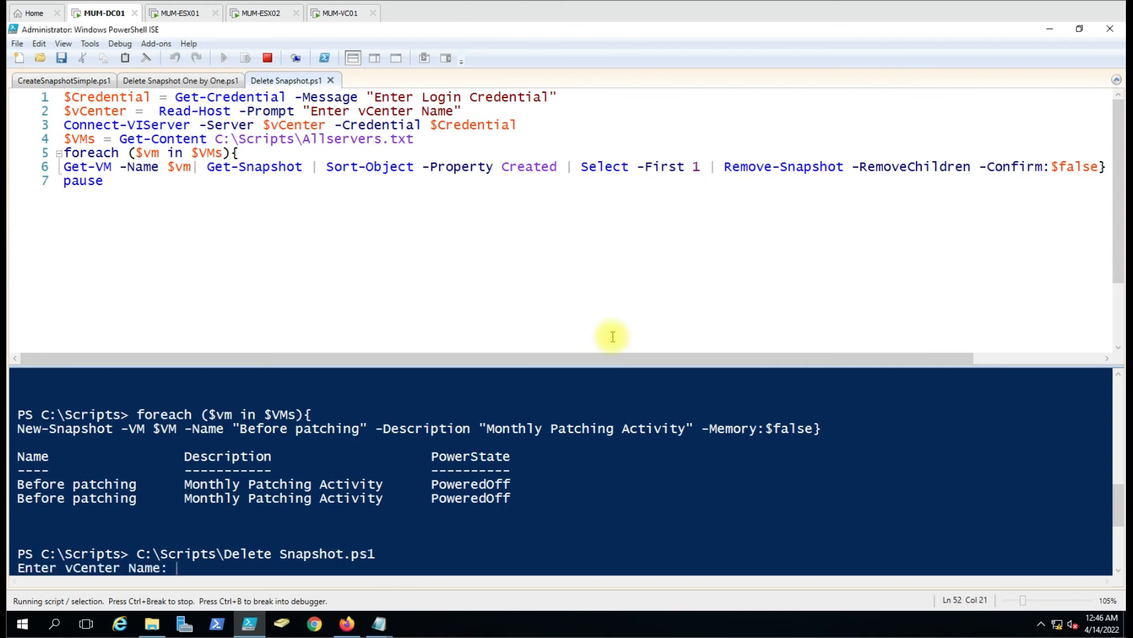
text(mum-vc01)
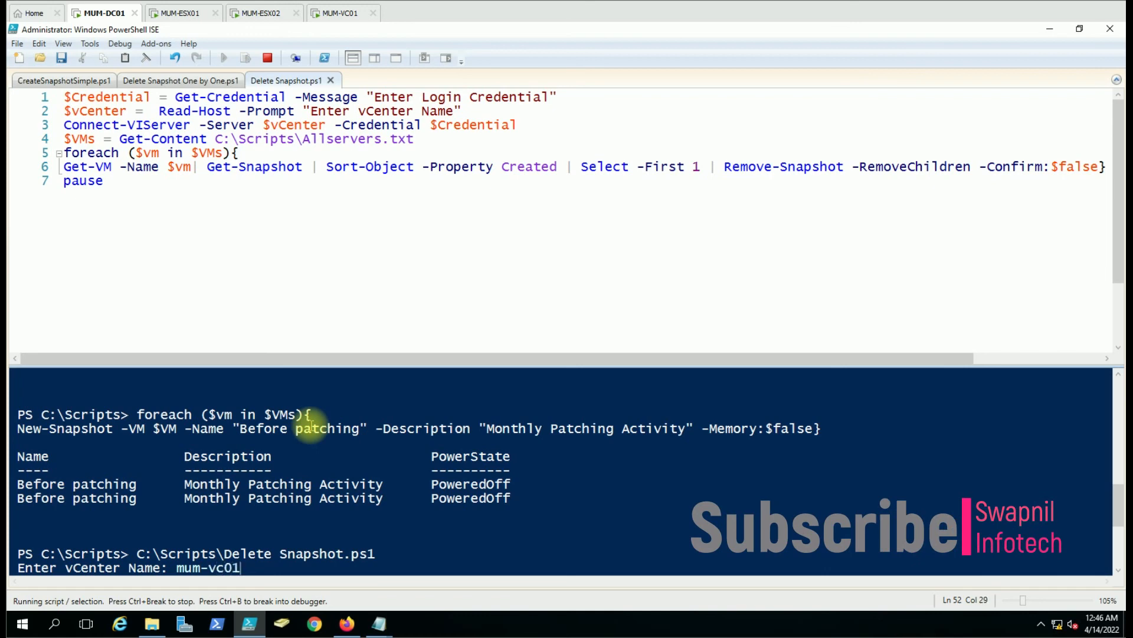
text(.vmware.c)
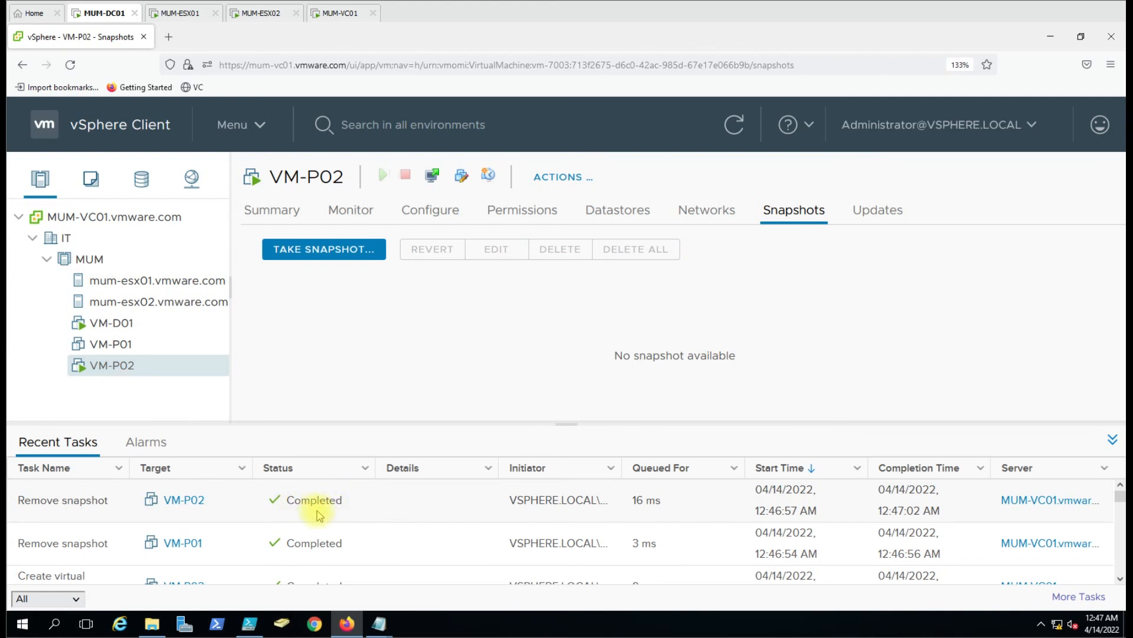
mouse_move(273, 316)
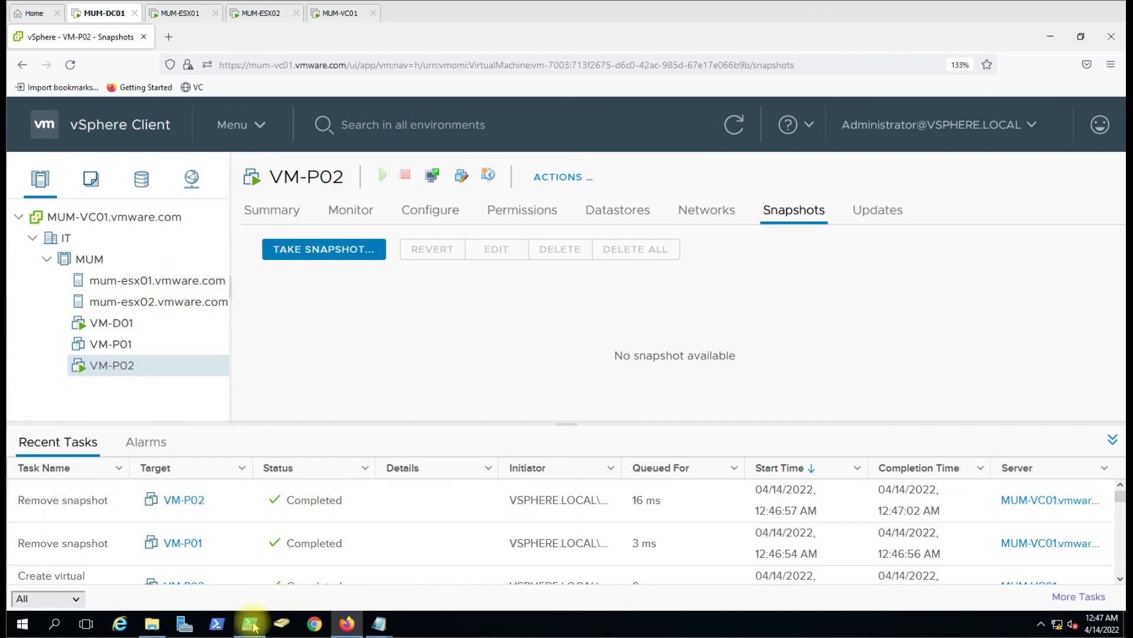
click(249, 623)
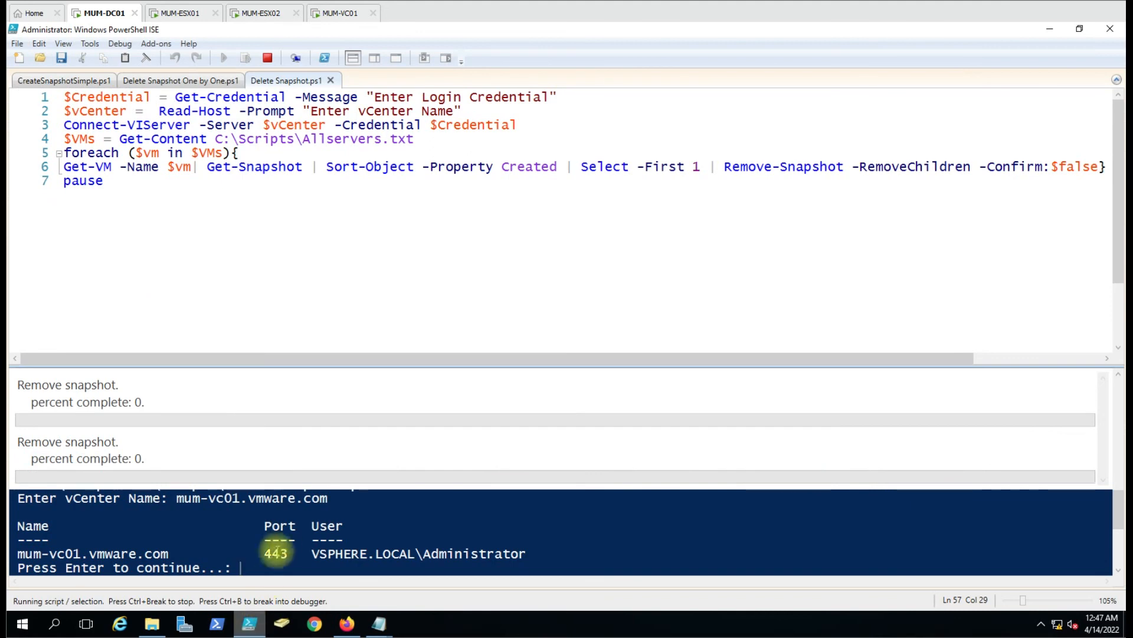
key(Return)
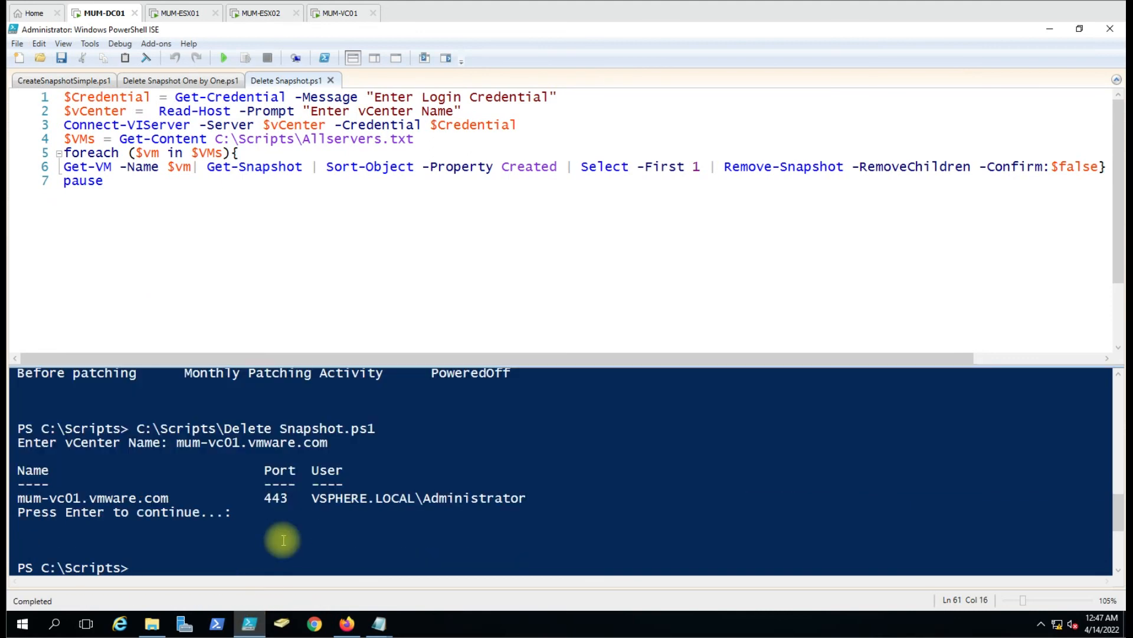